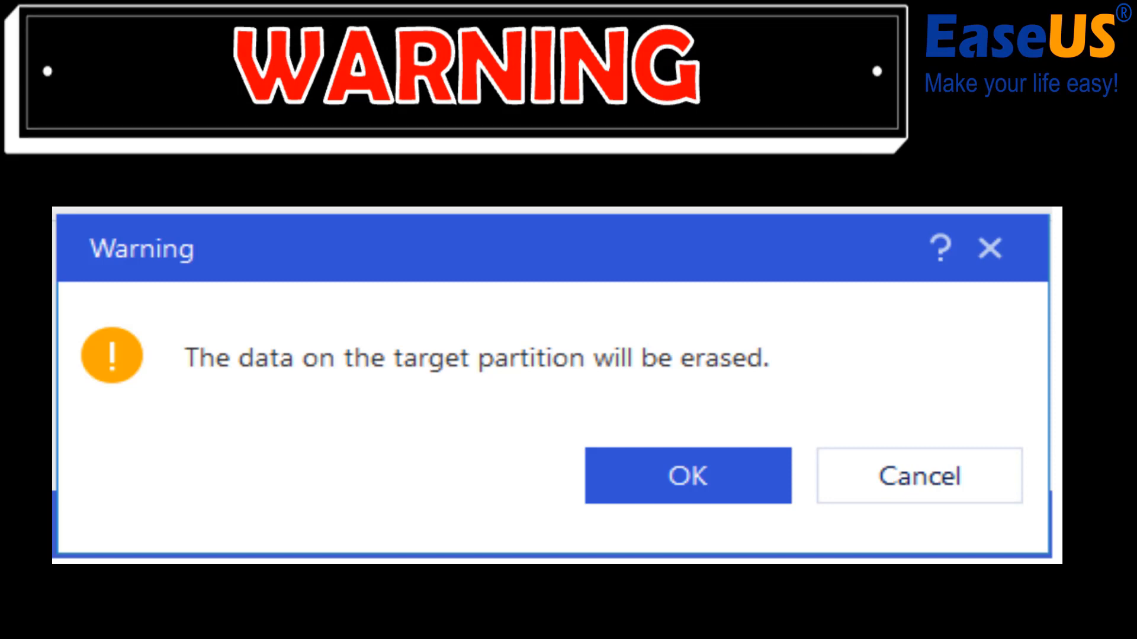
Accept the EaseUS warning that the target partition's data will be erased
left_click(685, 476)
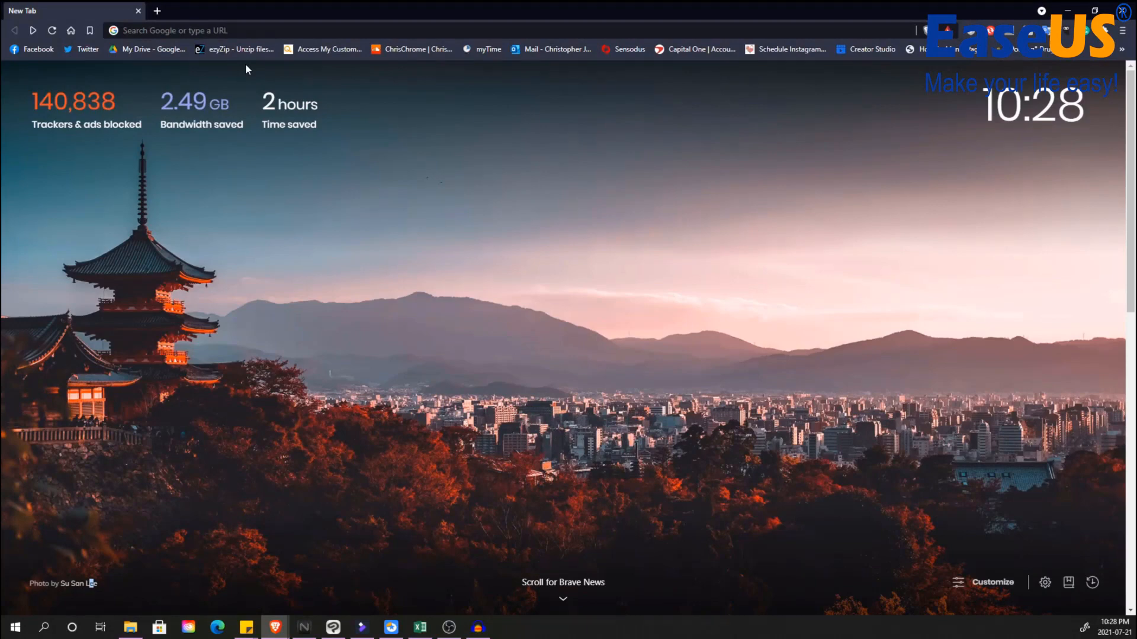
Search Google for 'easeus partition master' from the browser address bar
left_click(290, 29)
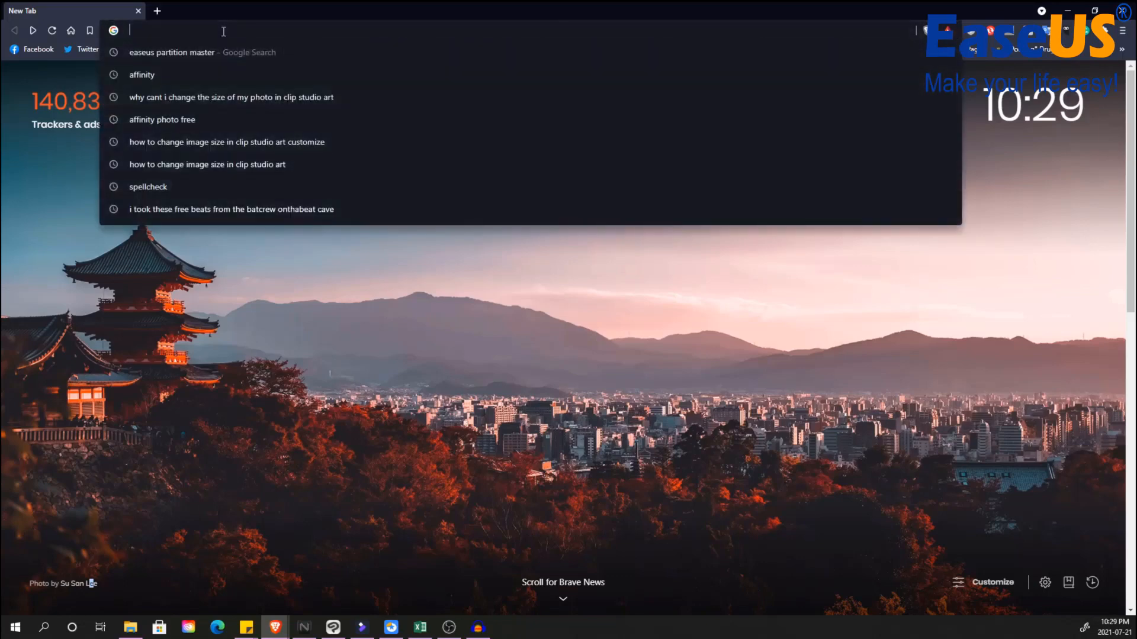
type("easeus partition master")
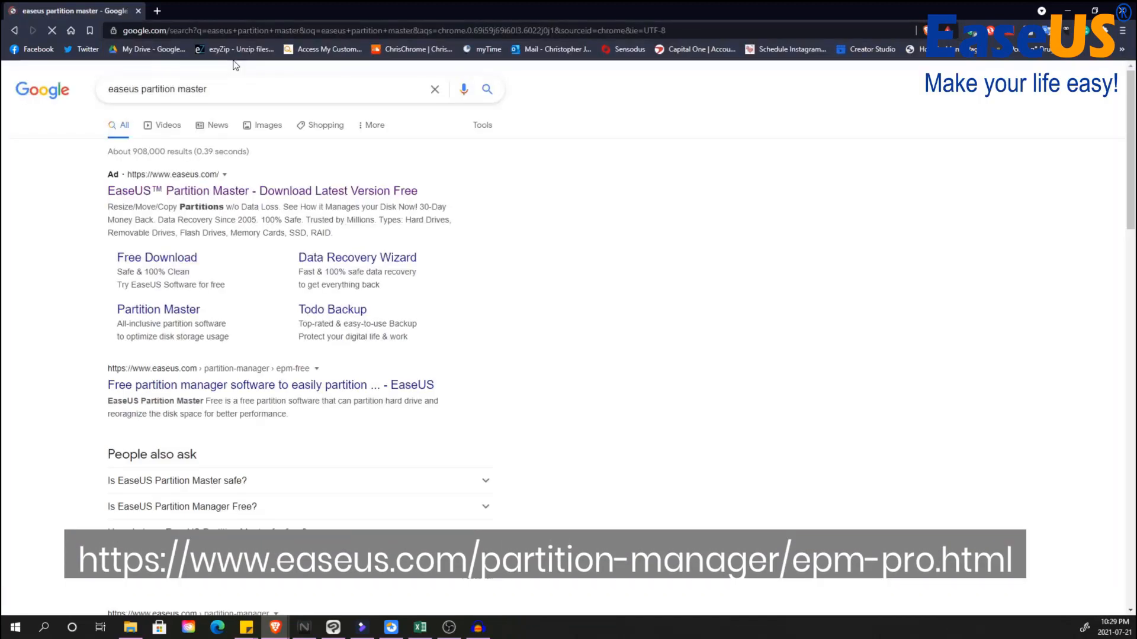
Open the EaseUS Partition Master product page from the search results
left_click(262, 190)
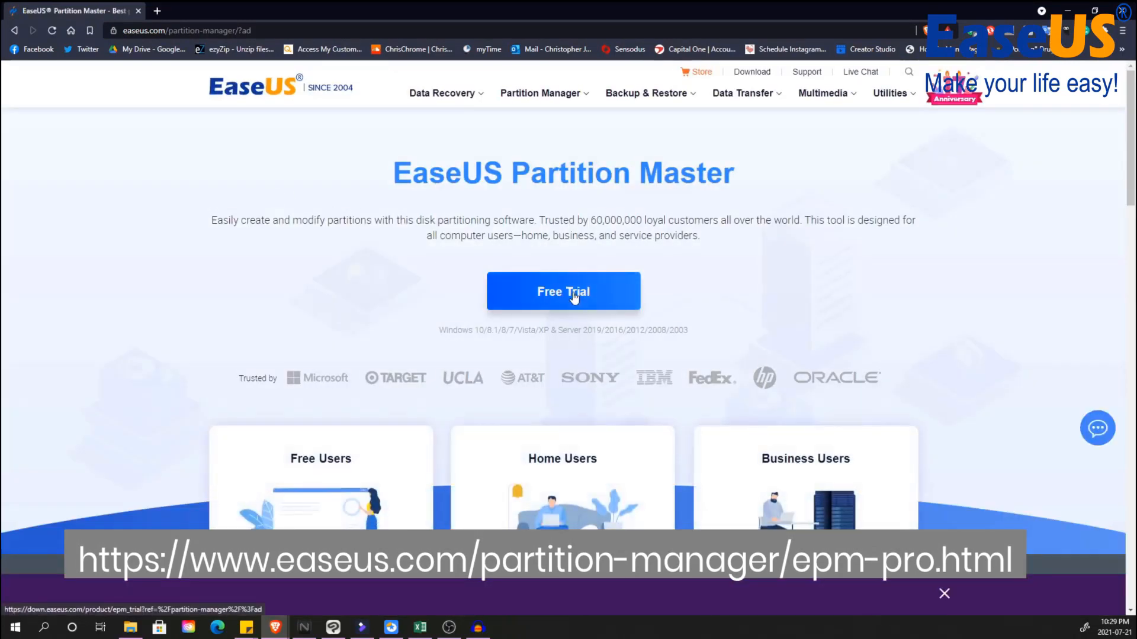
mouse_move(294, 337)
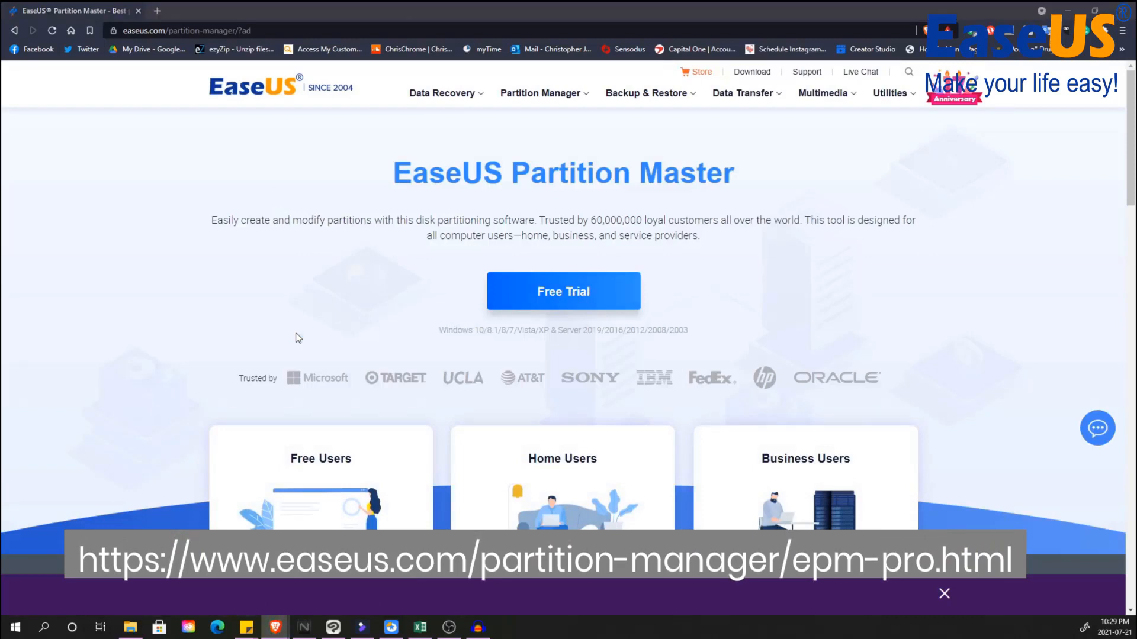
left_click(563, 291)
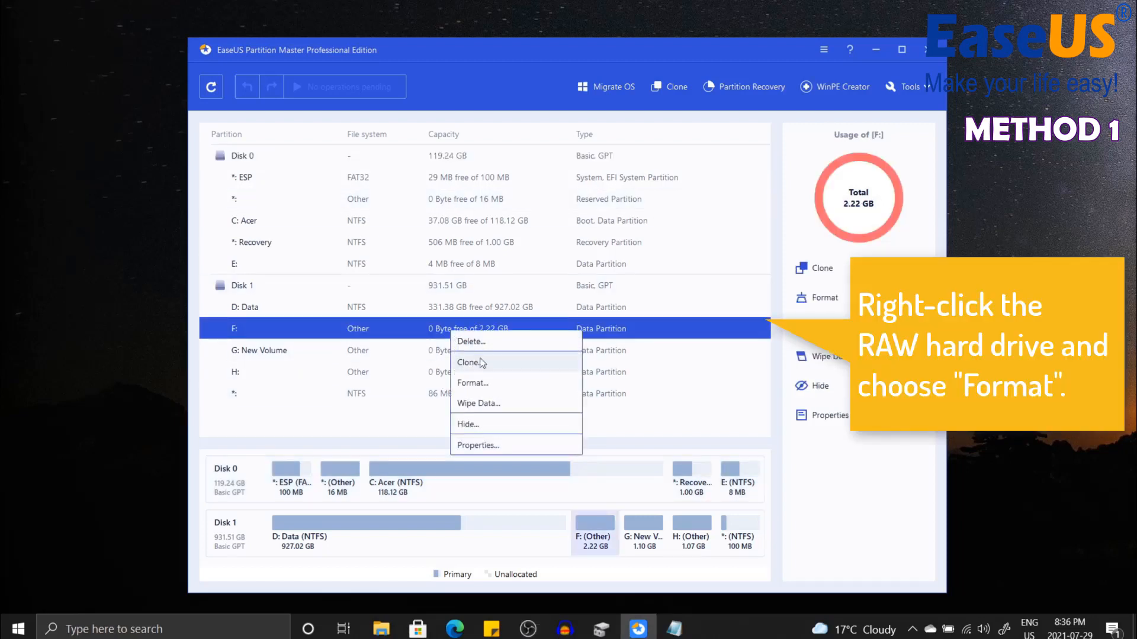
Choose Format for the RAW partition F: on Disk 1
left_click(472, 383)
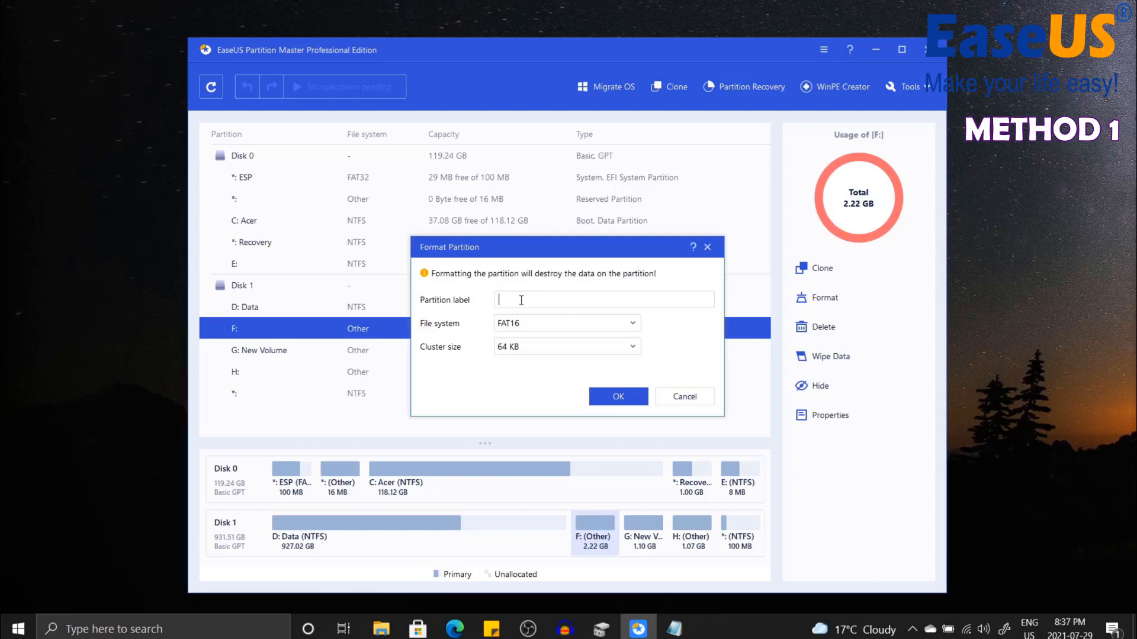
Label partition F: 'format driv', choose the NTFS file system, and confirm
type("format driv")
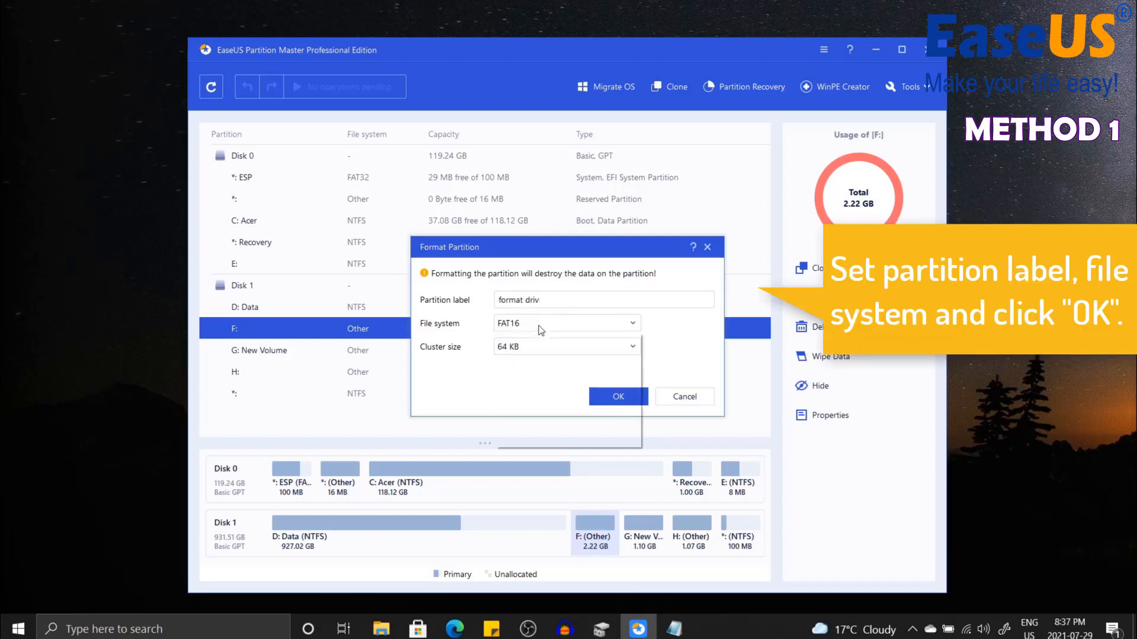
left_click(566, 323)
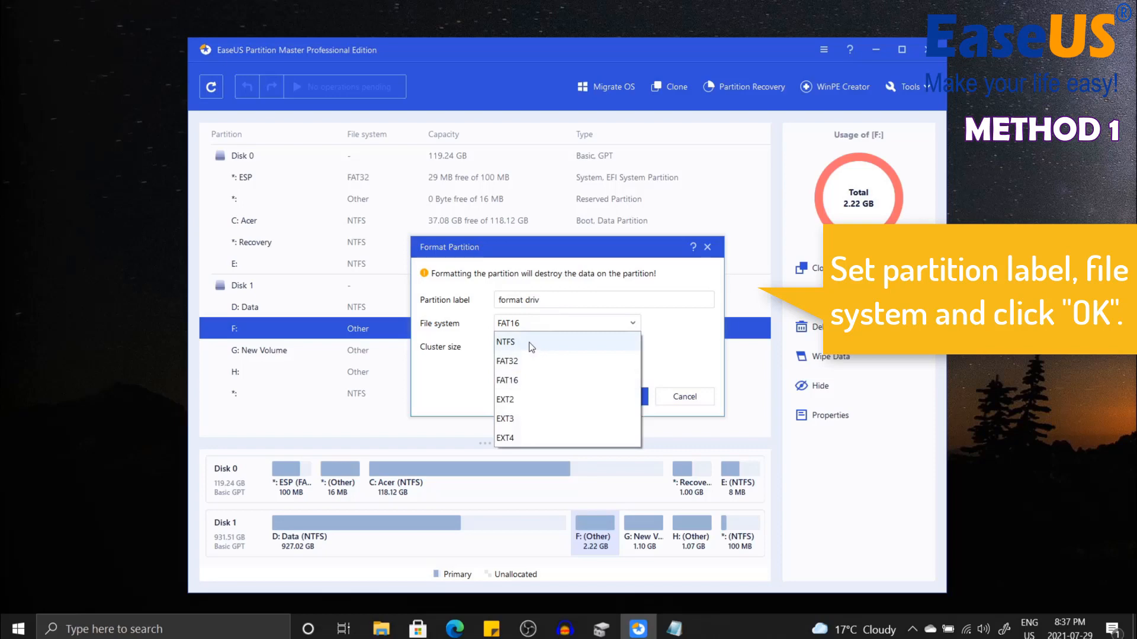
left_click(505, 342)
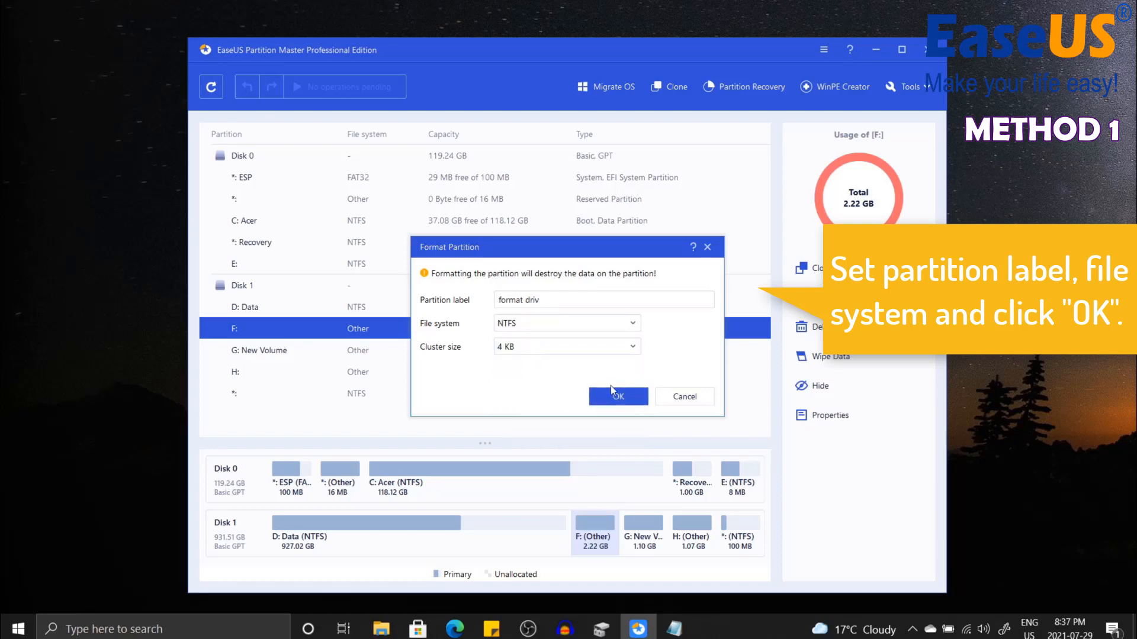
left_click(617, 396)
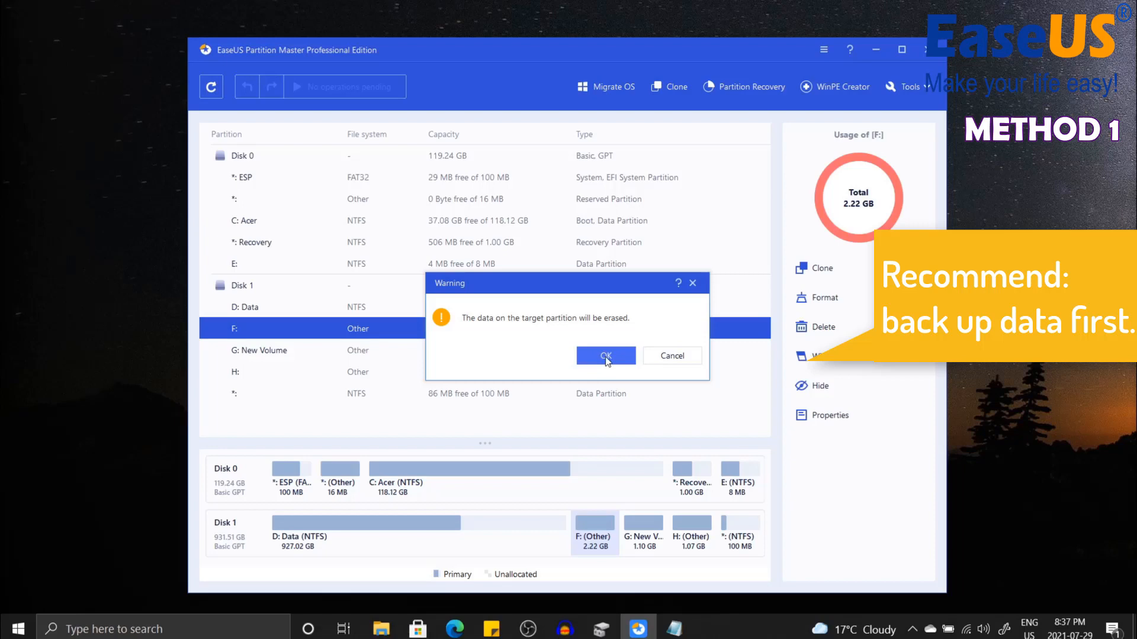
Accept the erase warning and apply the queued NTFS format of F:
left_click(605, 356)
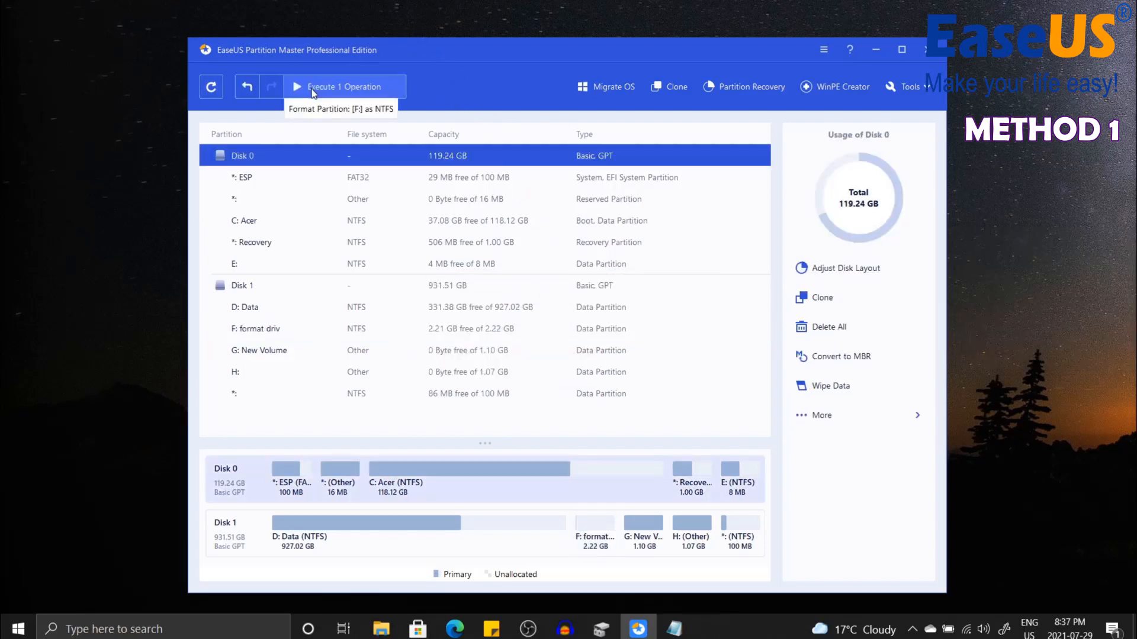
left_click(344, 86)
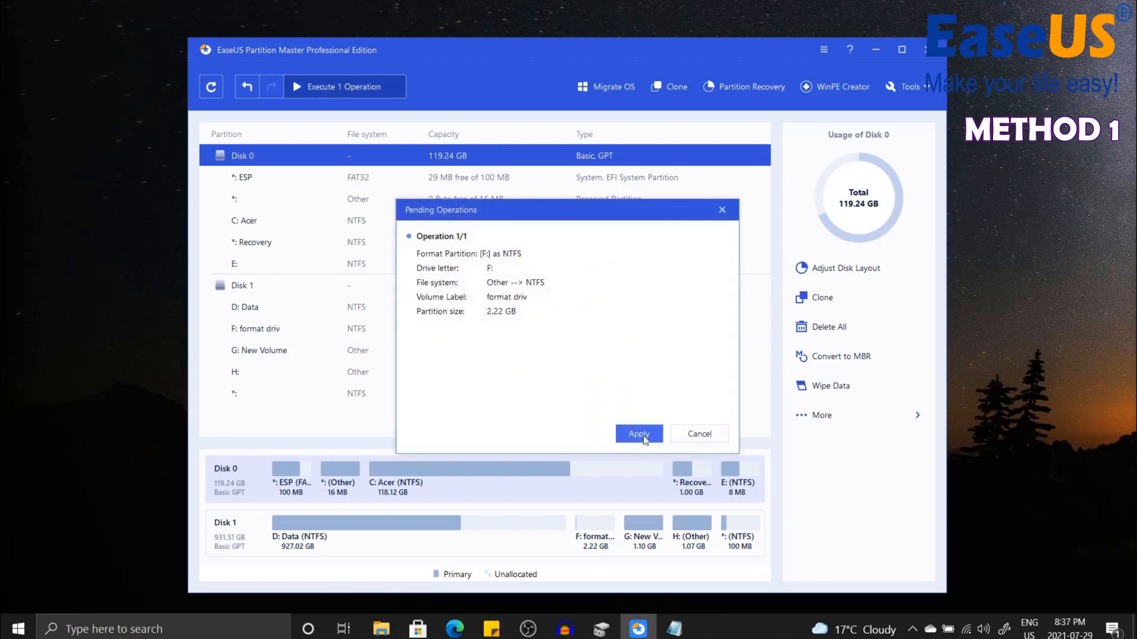
left_click(638, 433)
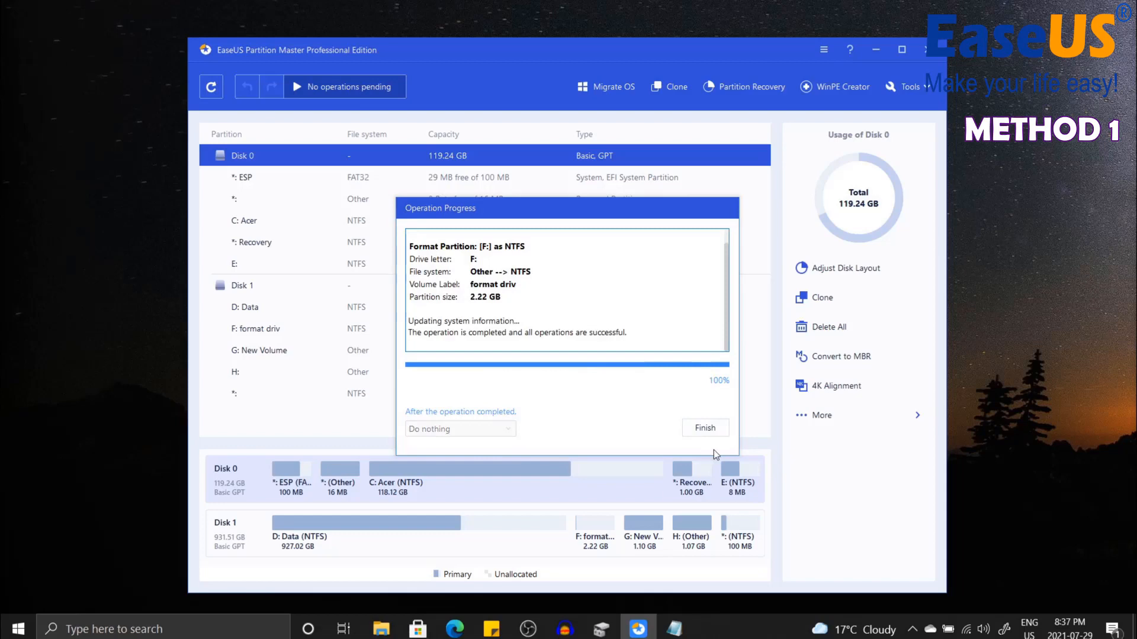
left_click(704, 427)
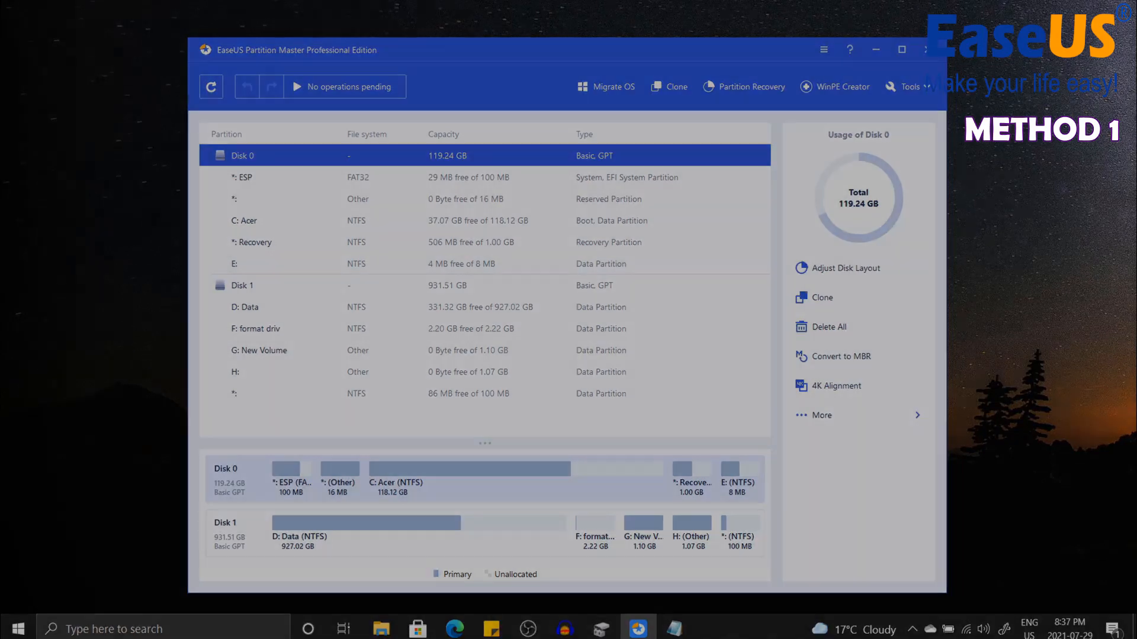
left_click(246, 285)
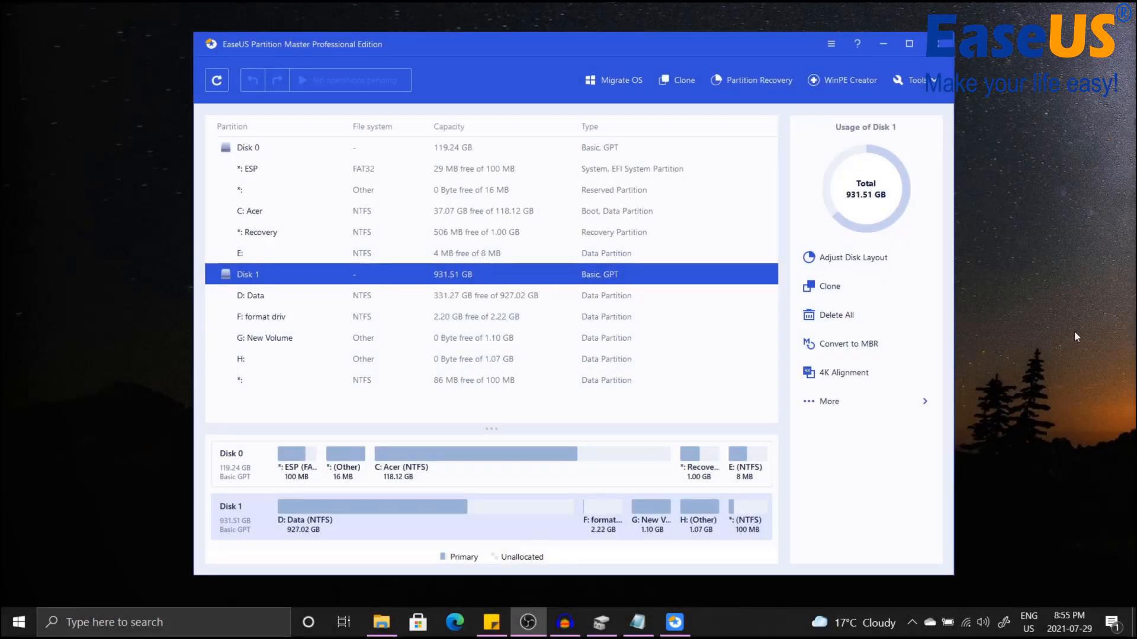
mouse_move(856, 314)
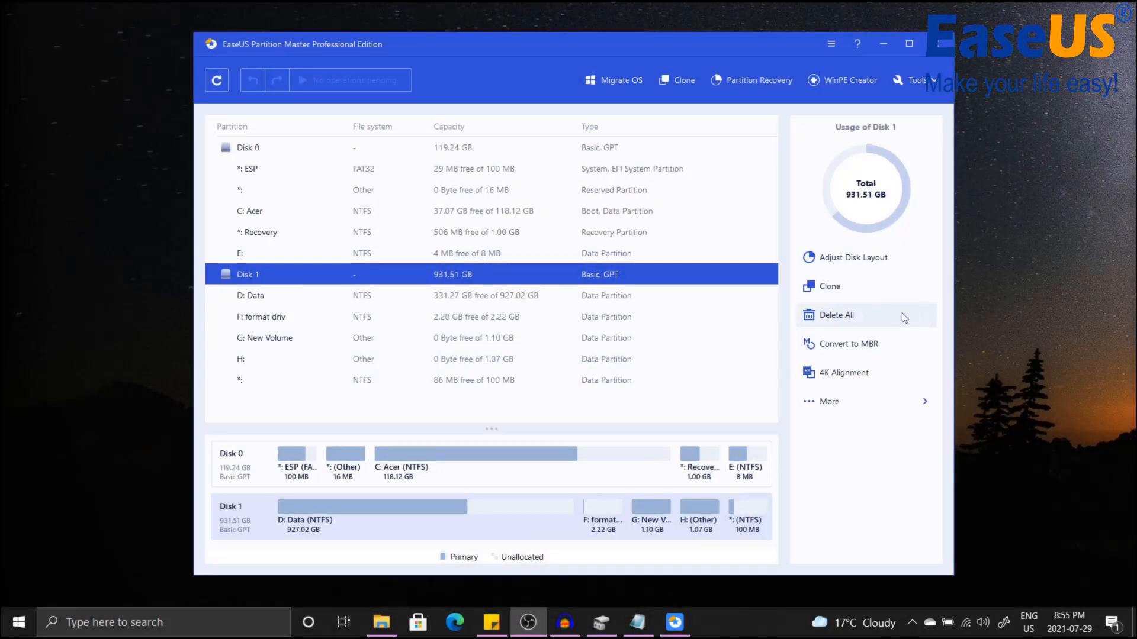
mouse_move(692, 203)
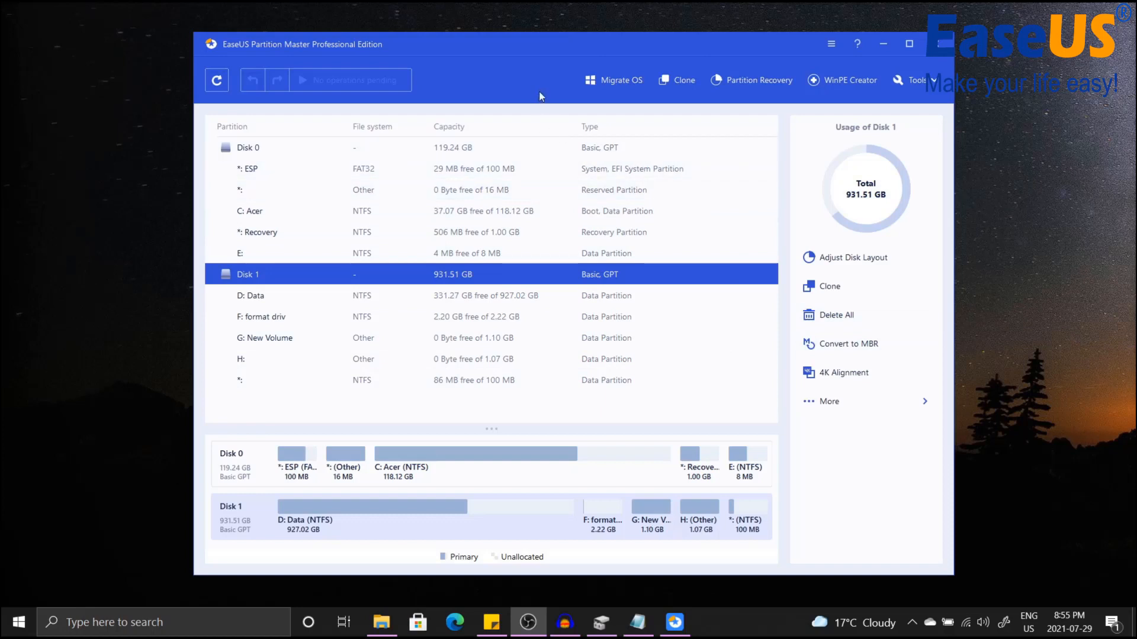
mouse_move(587, 85)
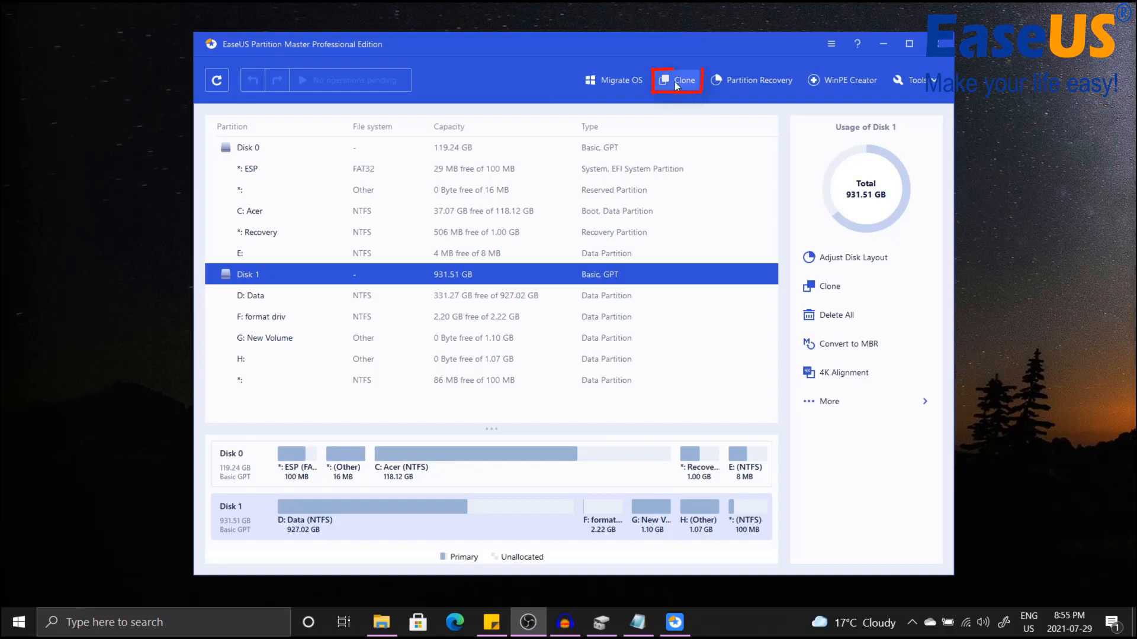
mouse_move(752, 80)
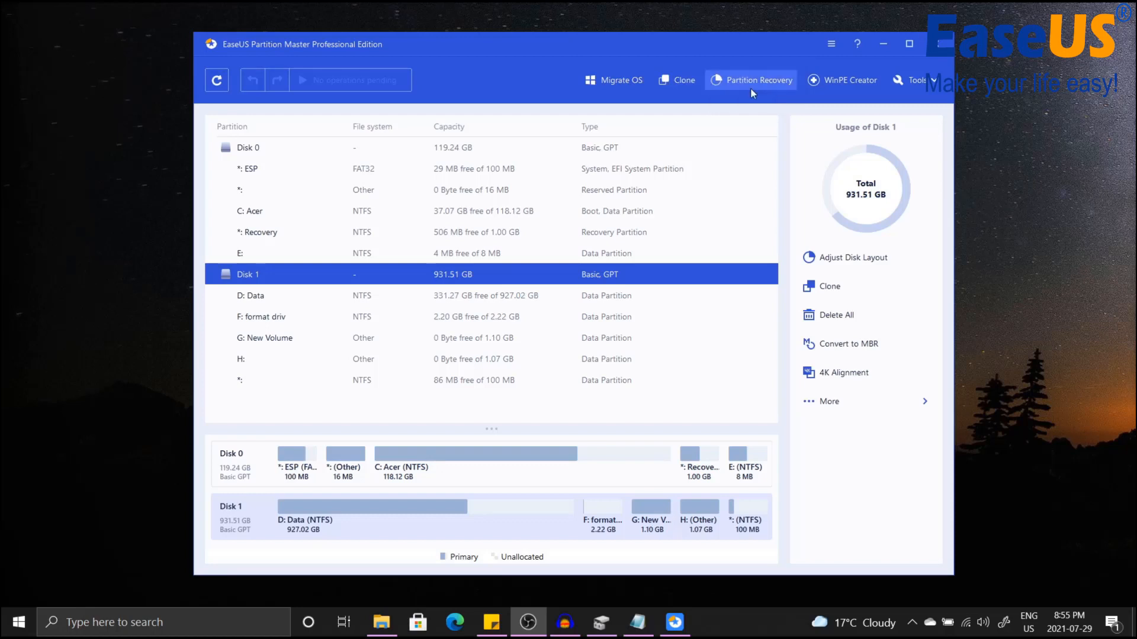
mouse_move(865, 343)
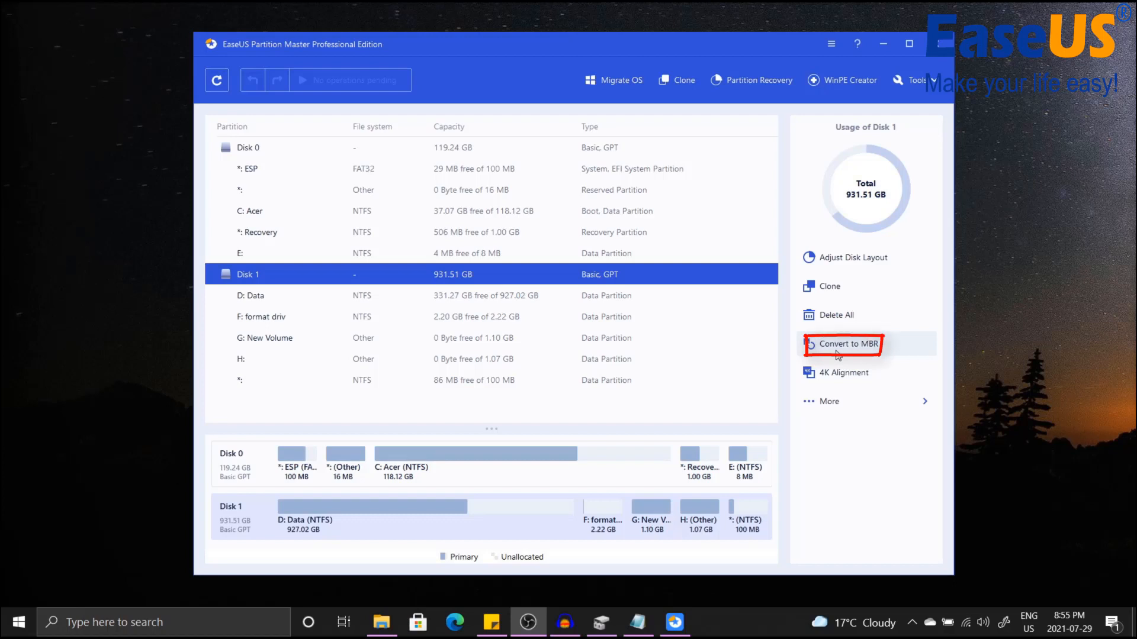
mouse_move(847, 344)
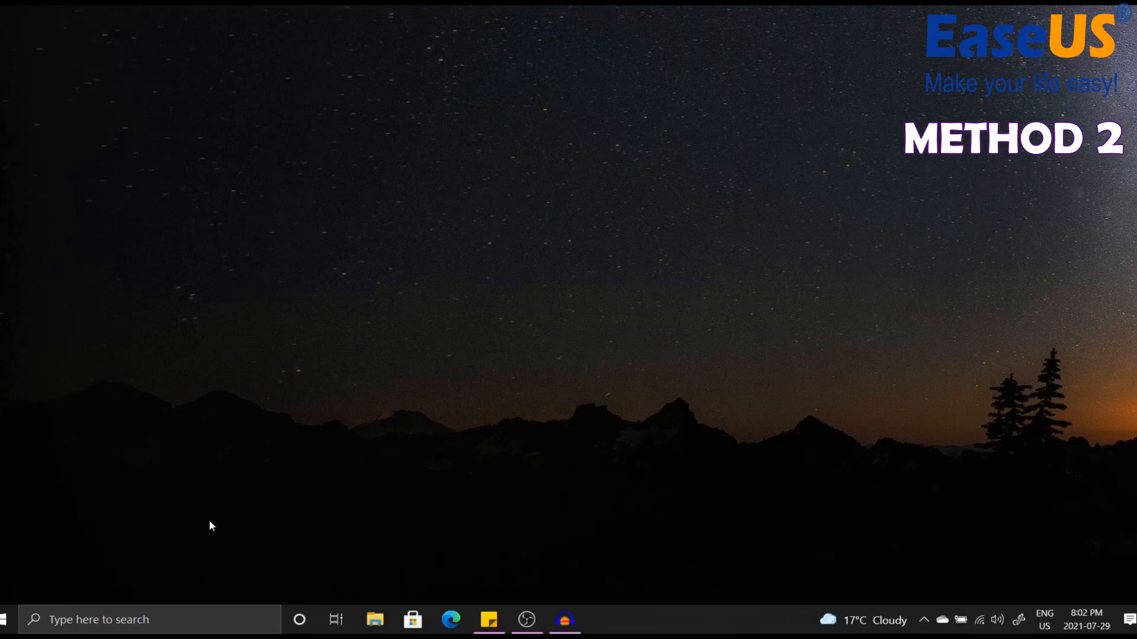
Open Disk Management from the Win+X quick menu
key("Win+X")
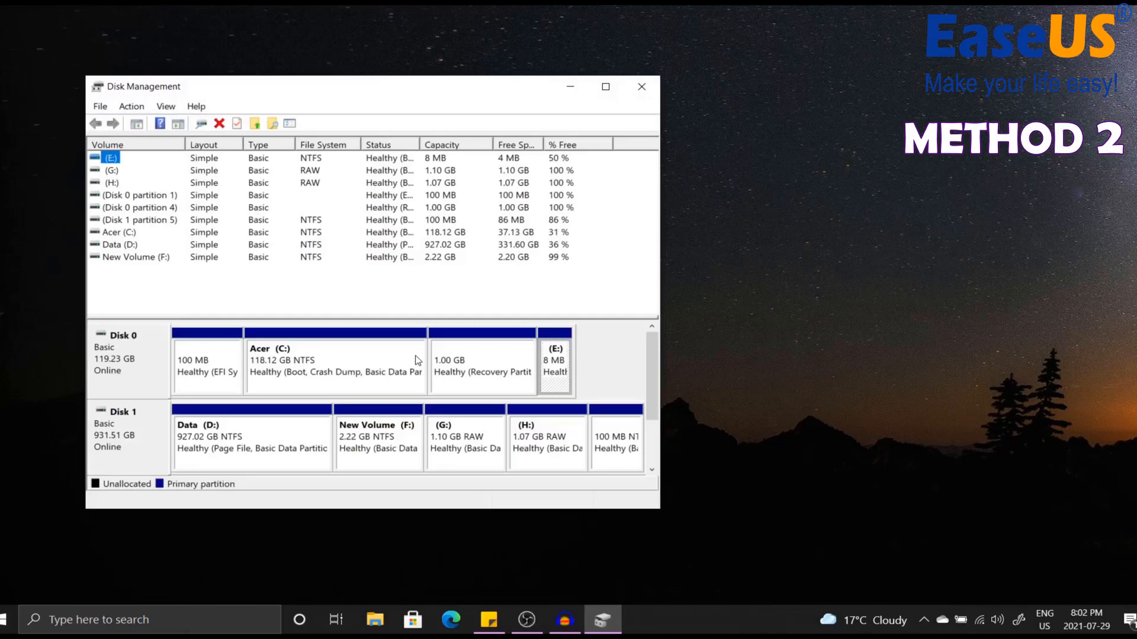
mouse_move(390, 196)
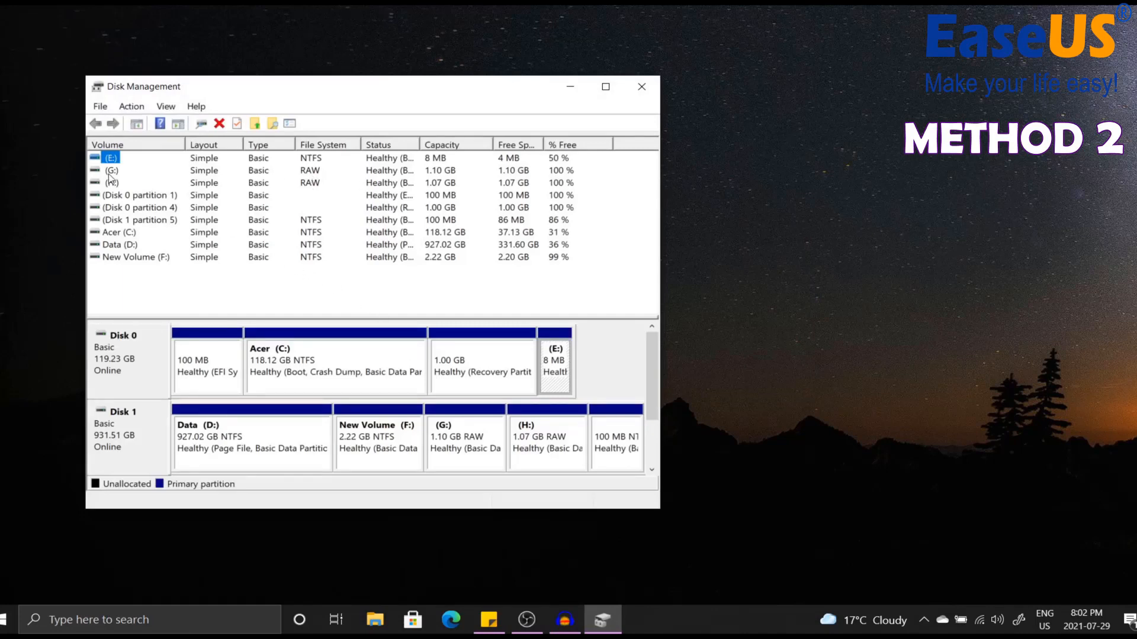
Quick-format the RAW G: volume as NTFS and confirm the erase warning
left_click(112, 171)
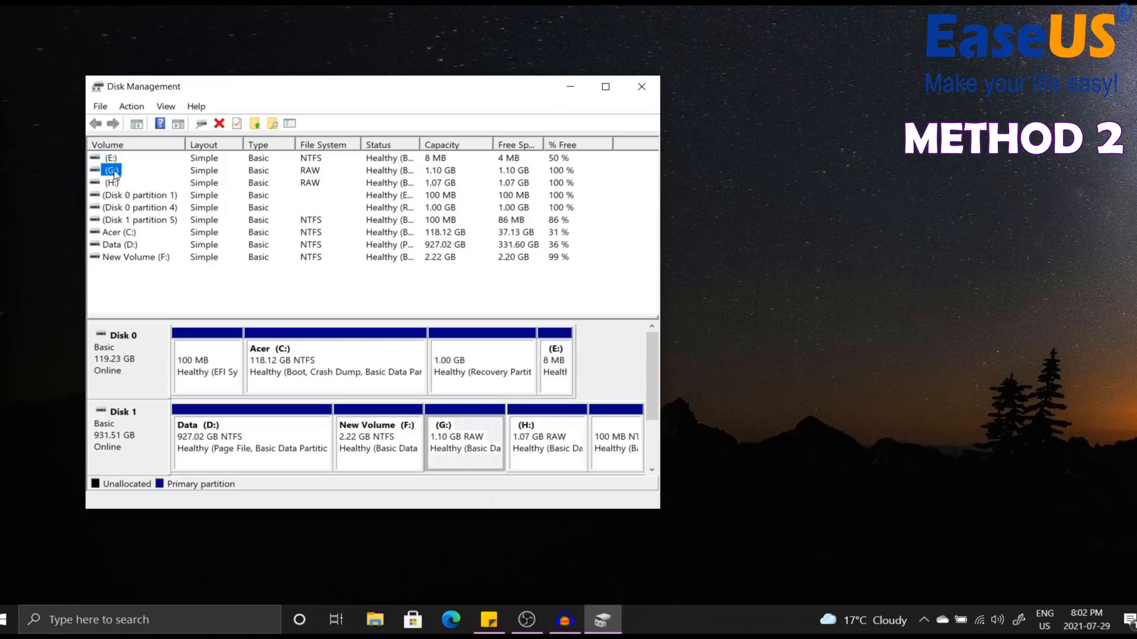
right_click(113, 171)
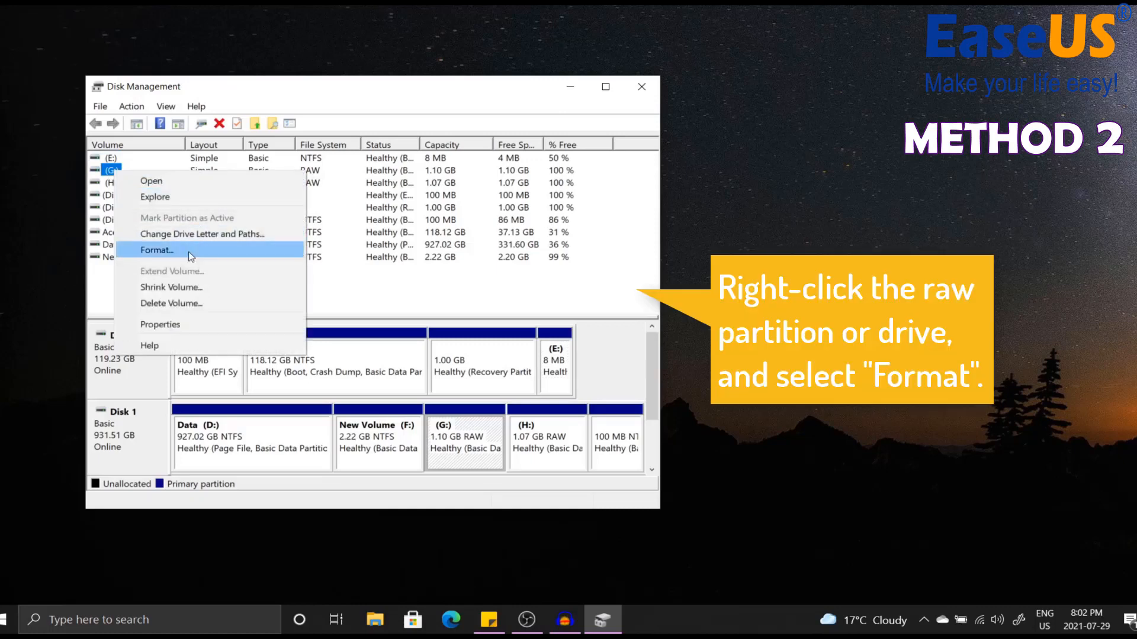
left_click(156, 249)
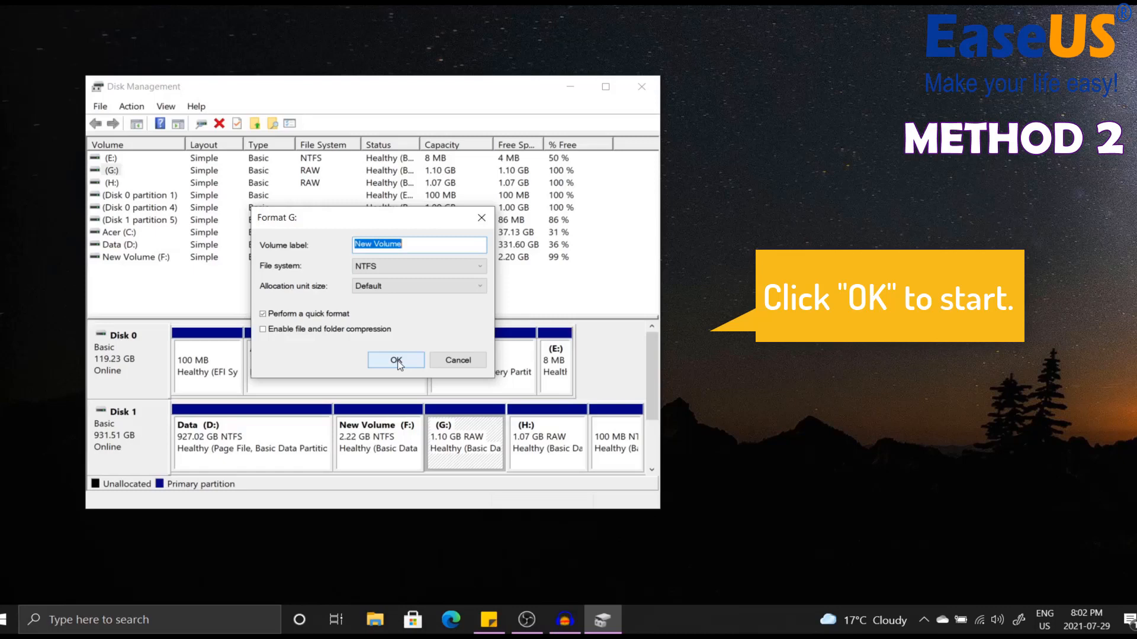
left_click(395, 361)
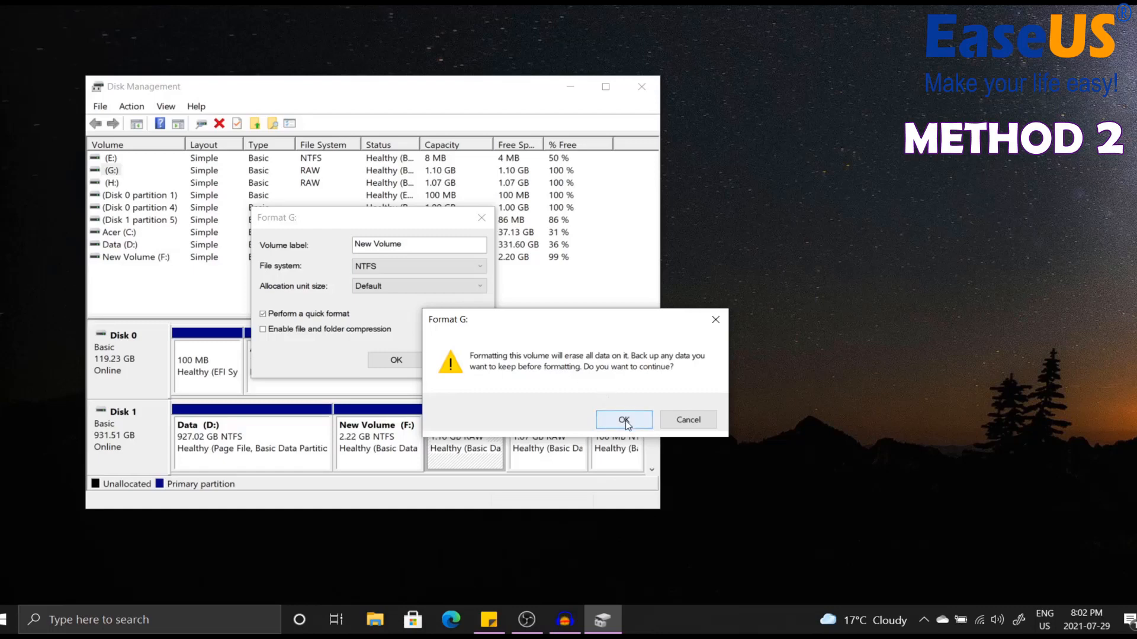
left_click(623, 419)
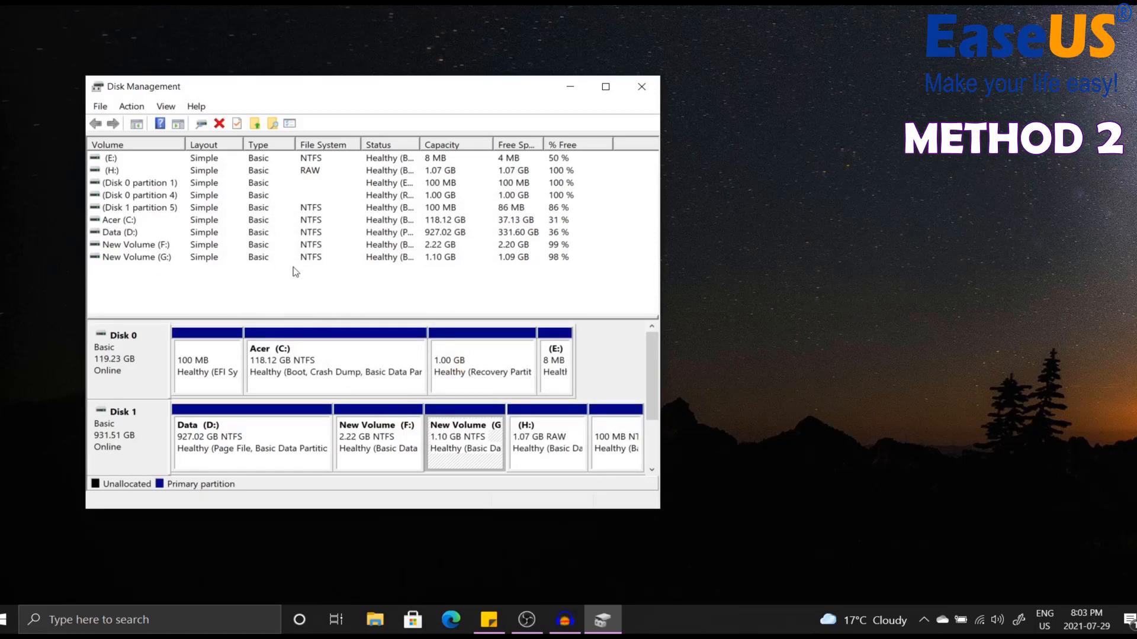
mouse_move(315, 263)
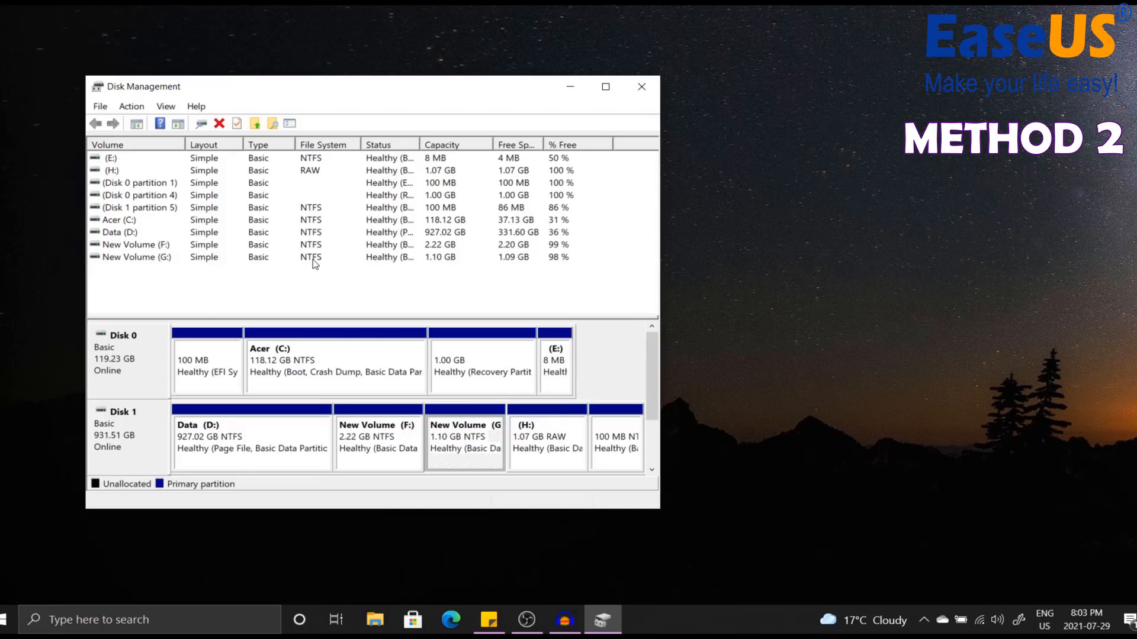
After checking G: reads NTFS, bring up the Windows search panel
left_click(640, 86)
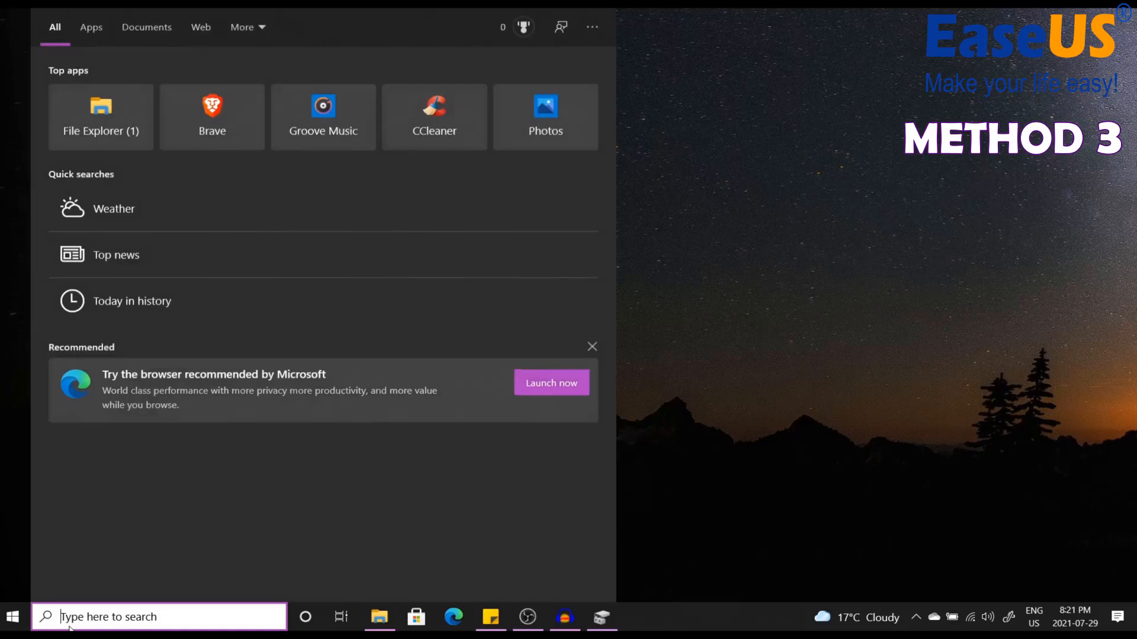
Search 'cmd' and run Command Prompt as administrator
type("cmd")
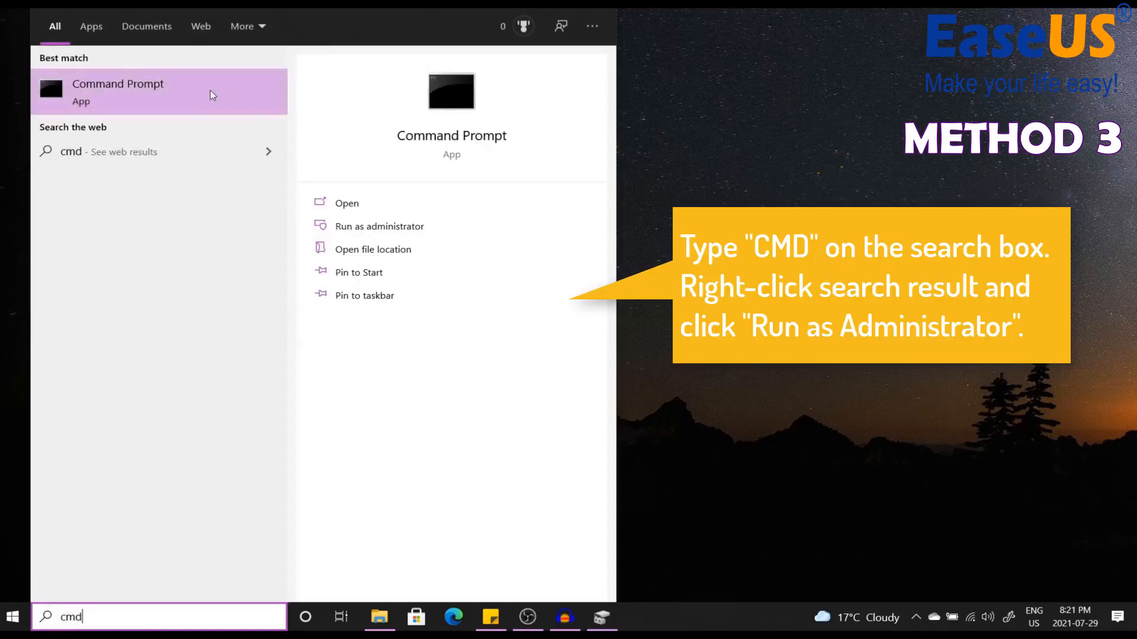
right_click(117, 91)
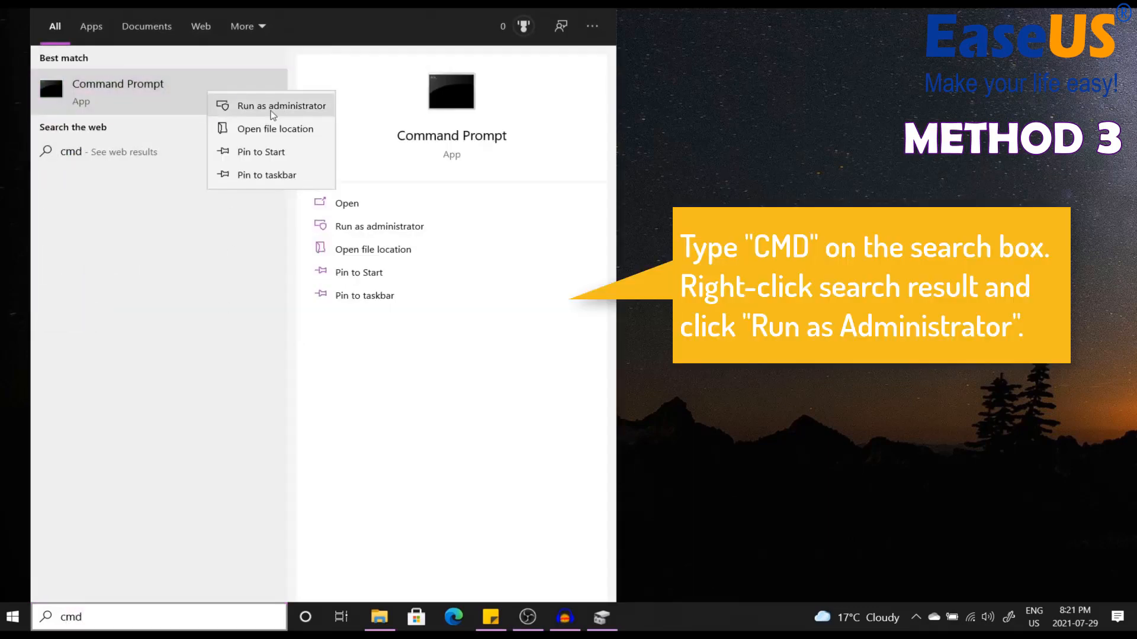
left_click(282, 105)
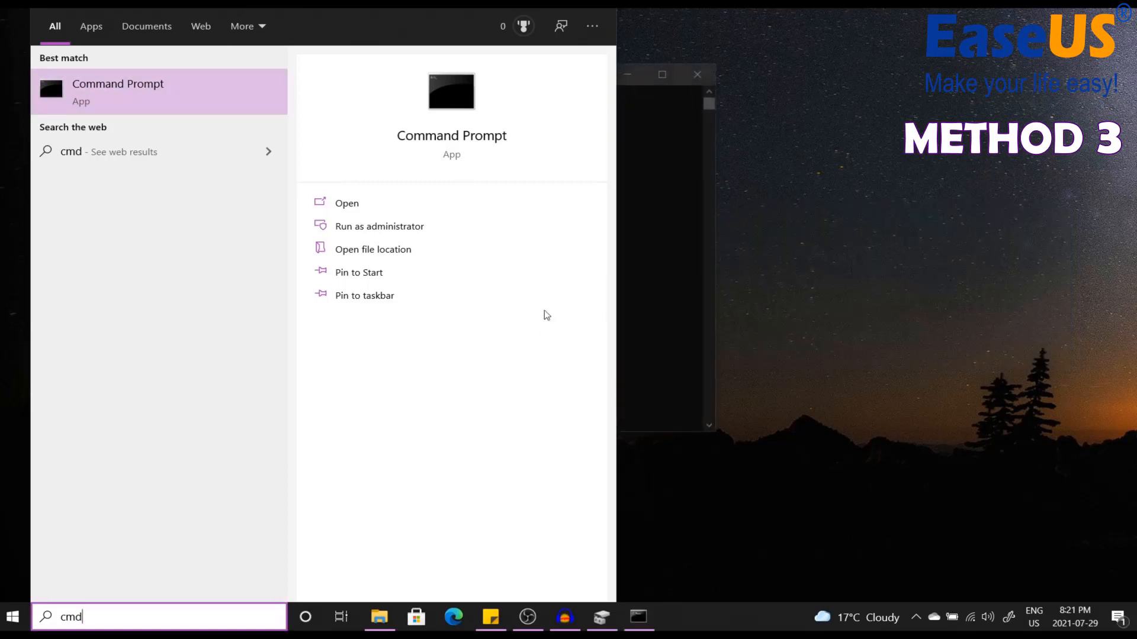
left_click(379, 225)
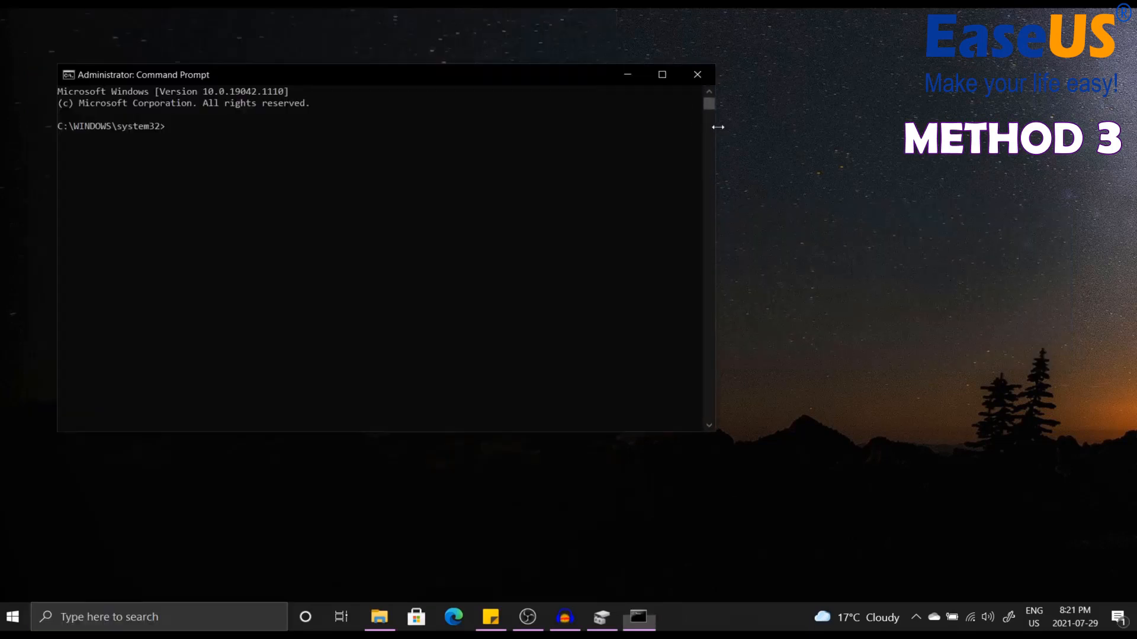
Run diskpart, then 'list disk' and 'select disk 1' to target Disk 1
type("Dis")
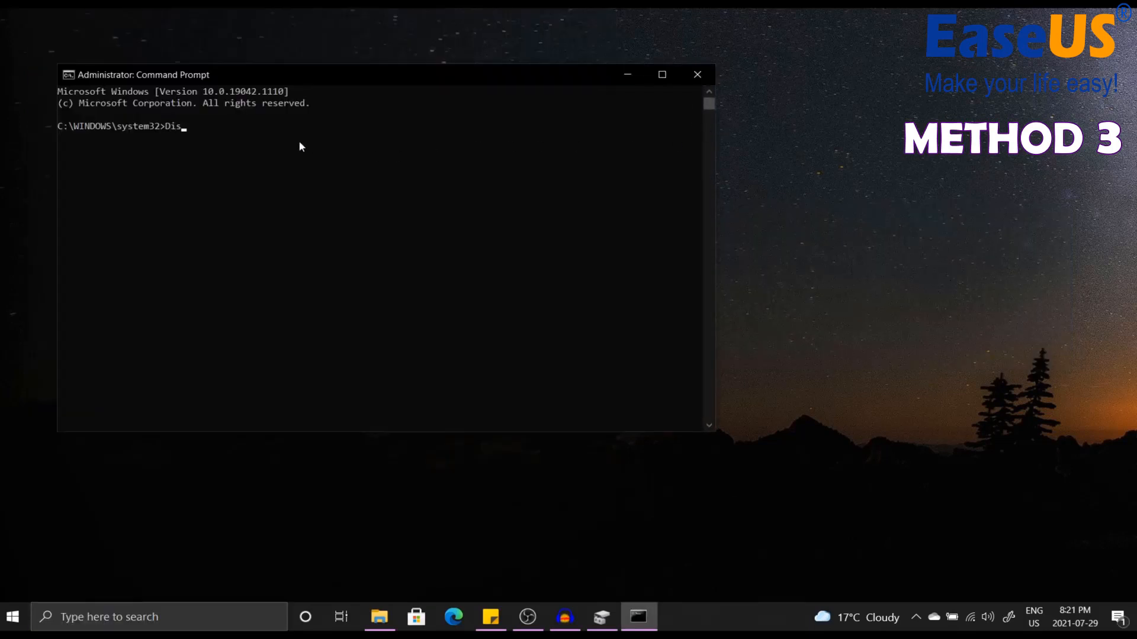
type("kpart")
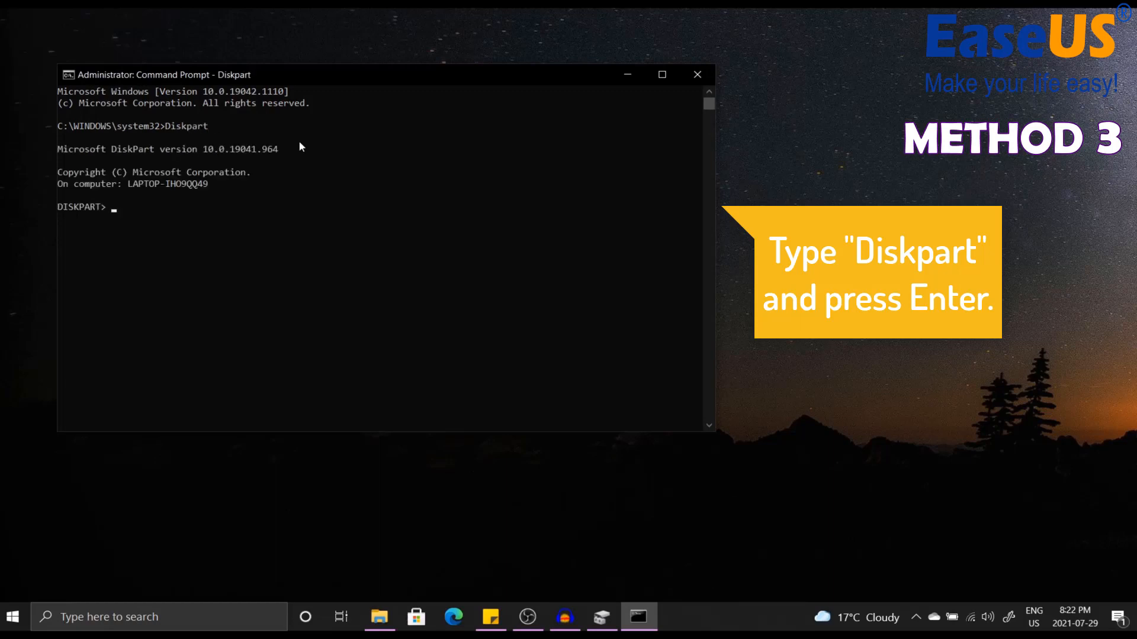
type("List disk")
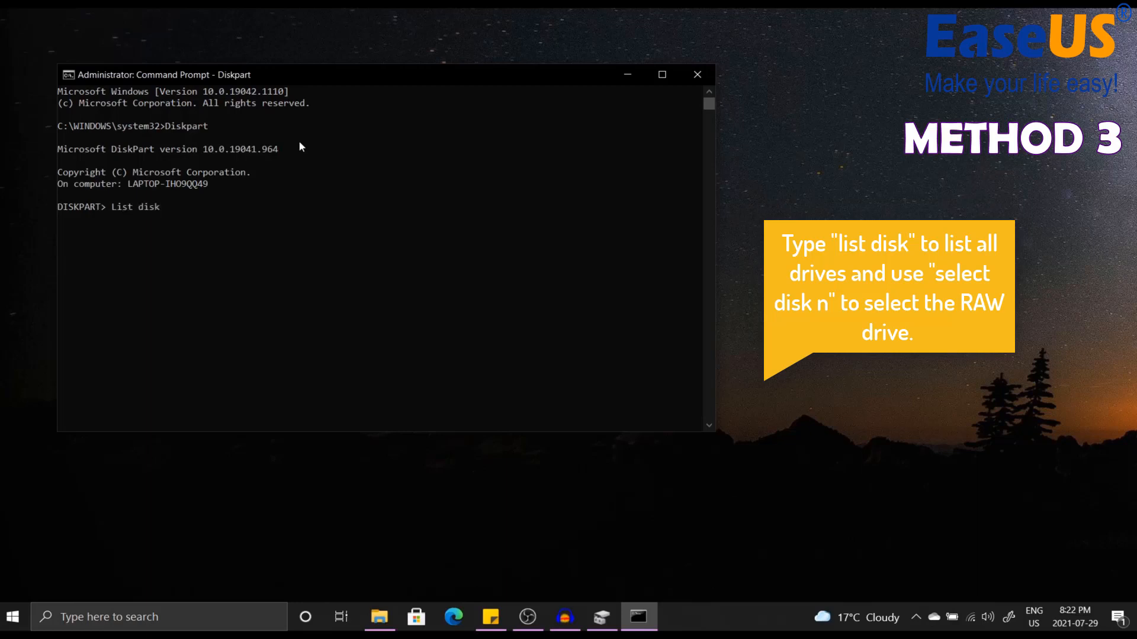
key("enter")
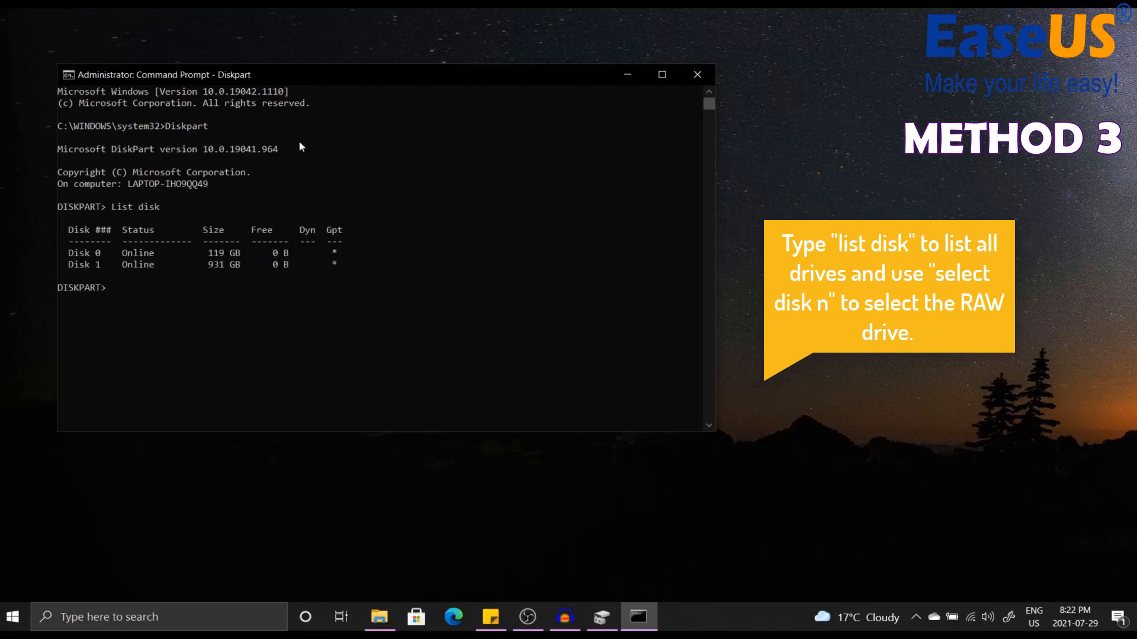
type("Select disk")
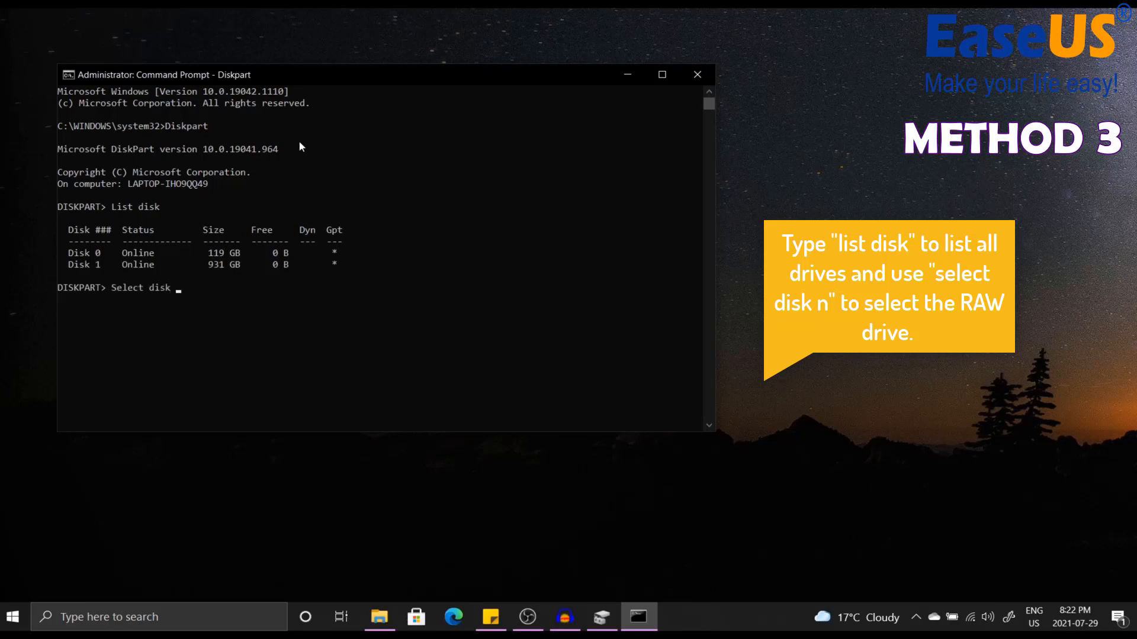
type("1")
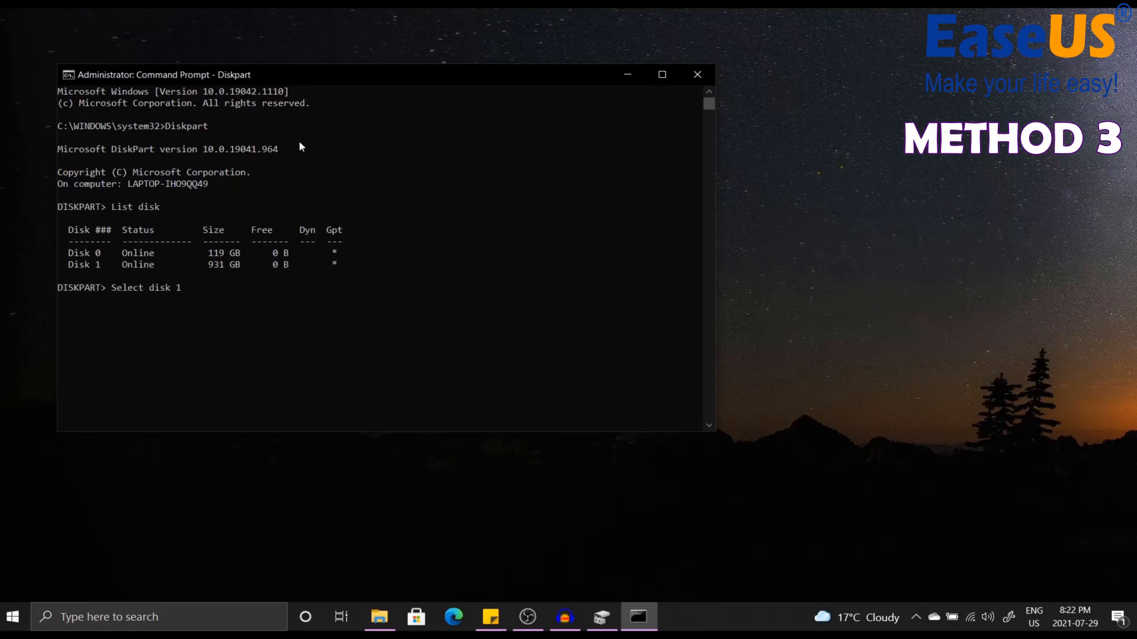
key("enter")
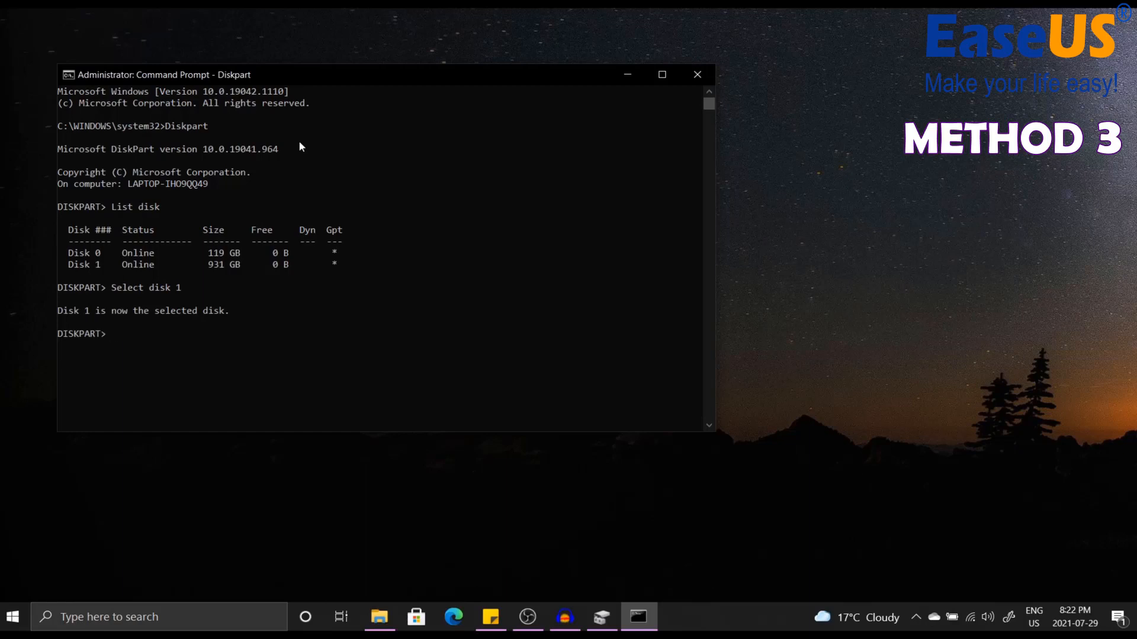
Run 'list partition' to show Disk 1's five partitions, then 'select partition 2'
type("List partition")
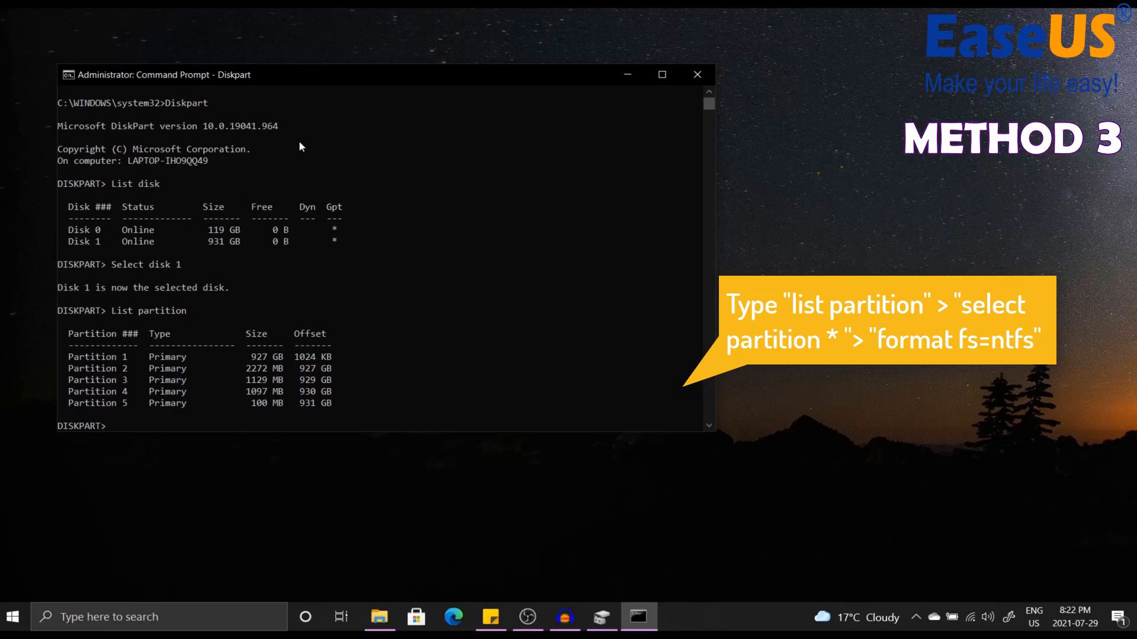
type("select partition 2")
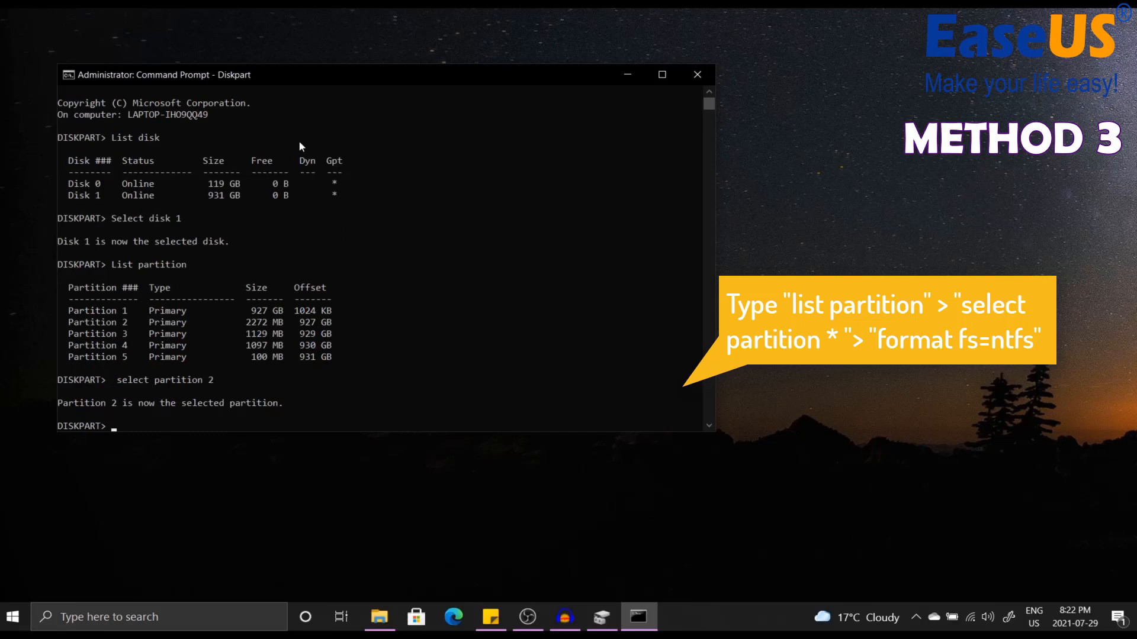
type("fo")
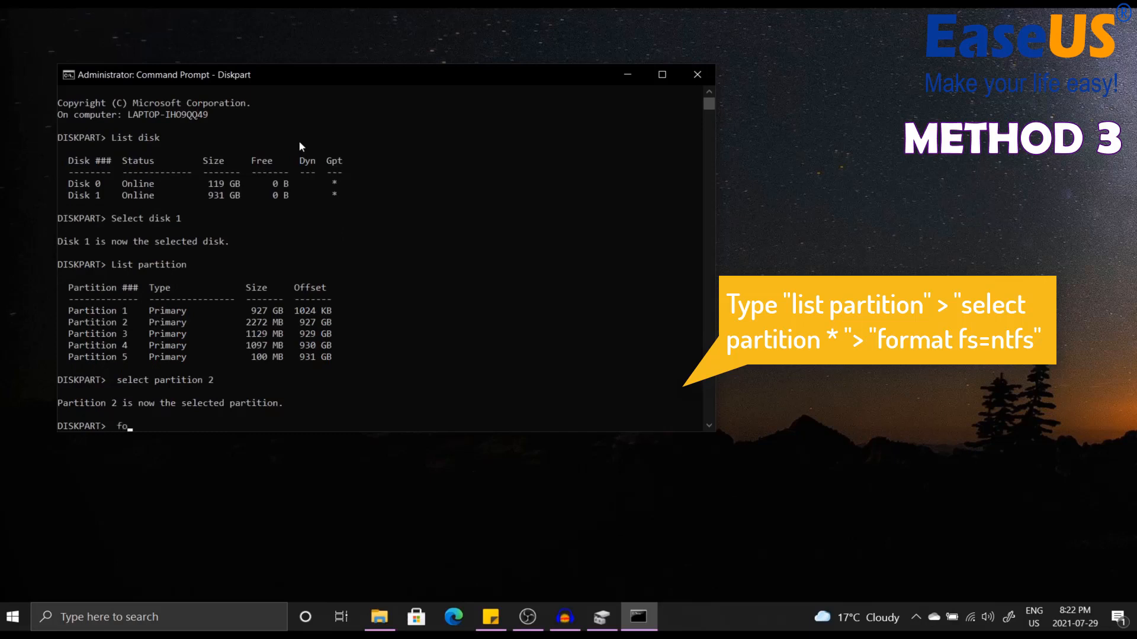
Format Partition 2 with 'format fs=ntfs' and wait for 100 percent completion
type("rmat")
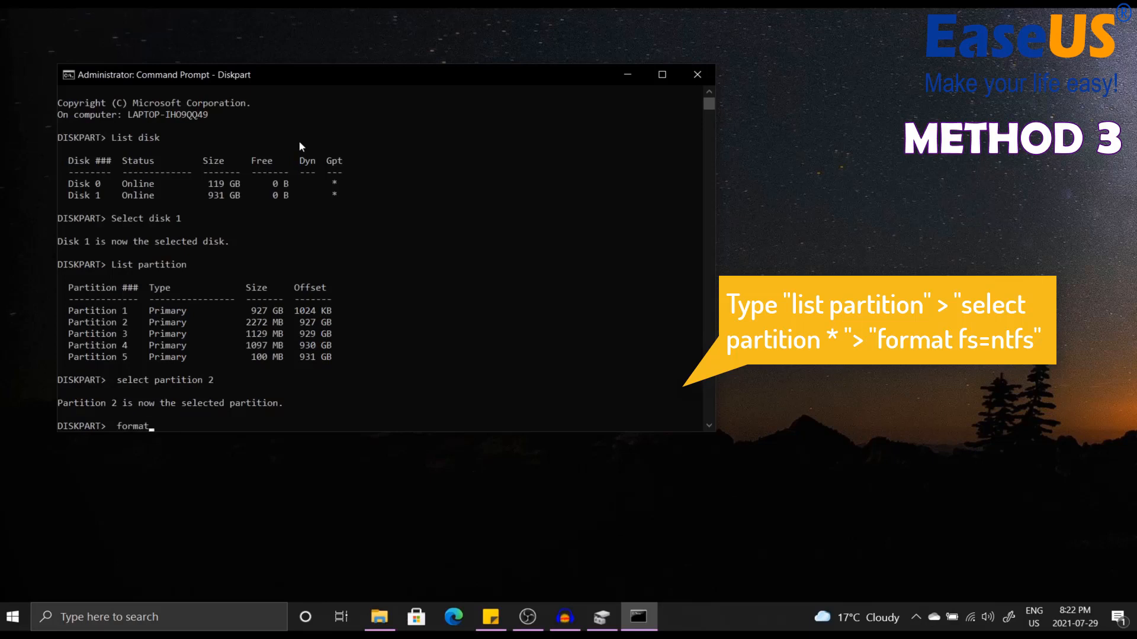
type("f")
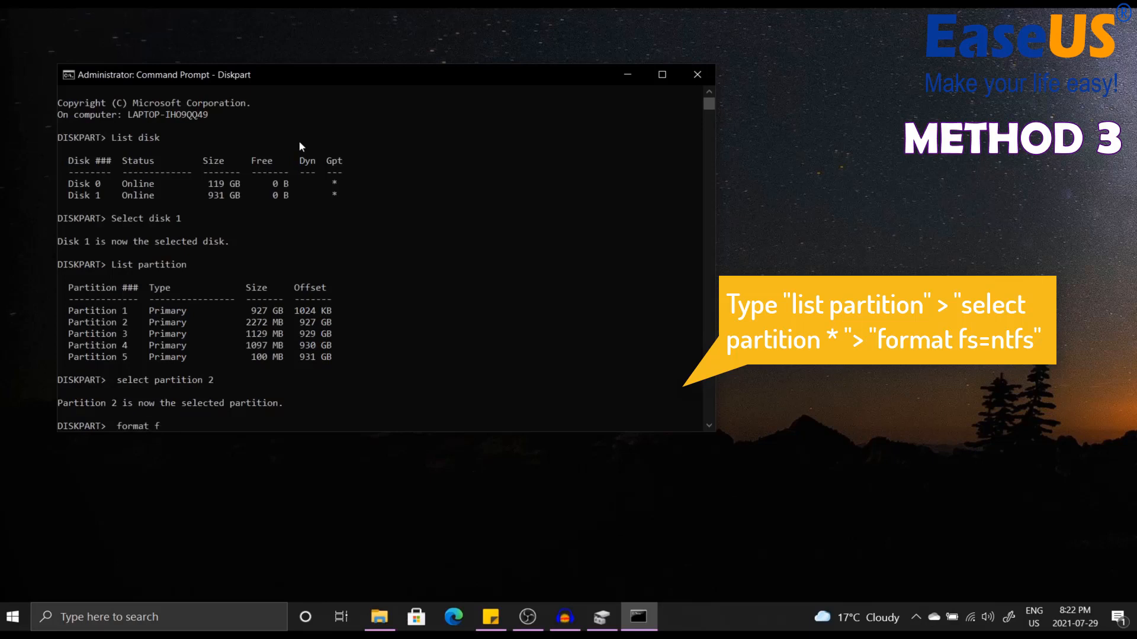
type("s=")
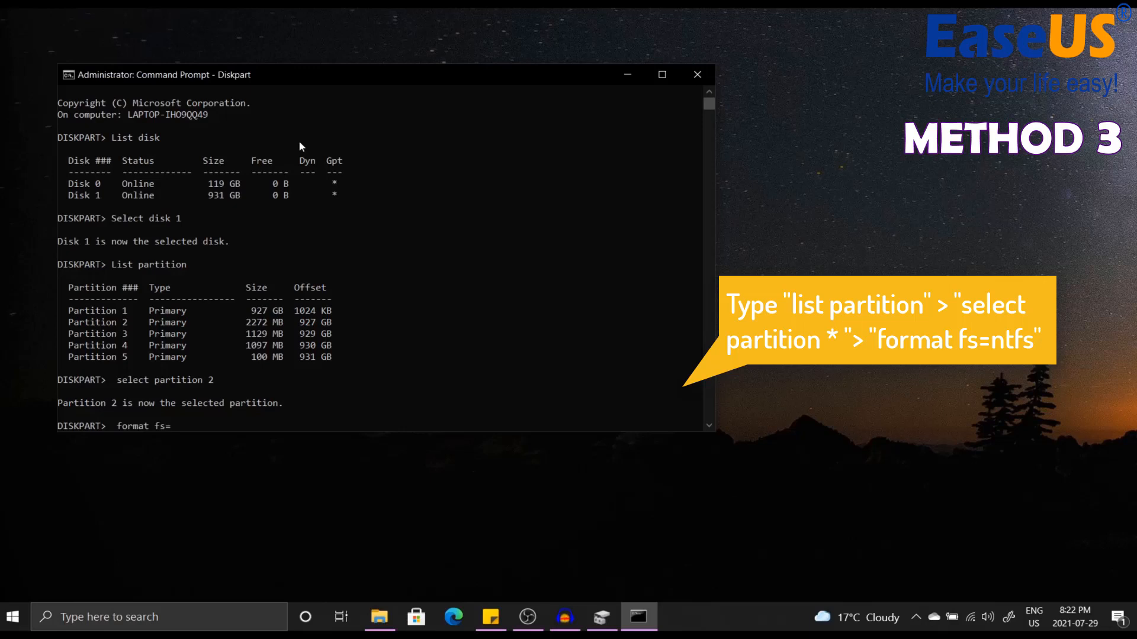
type("ntfs")
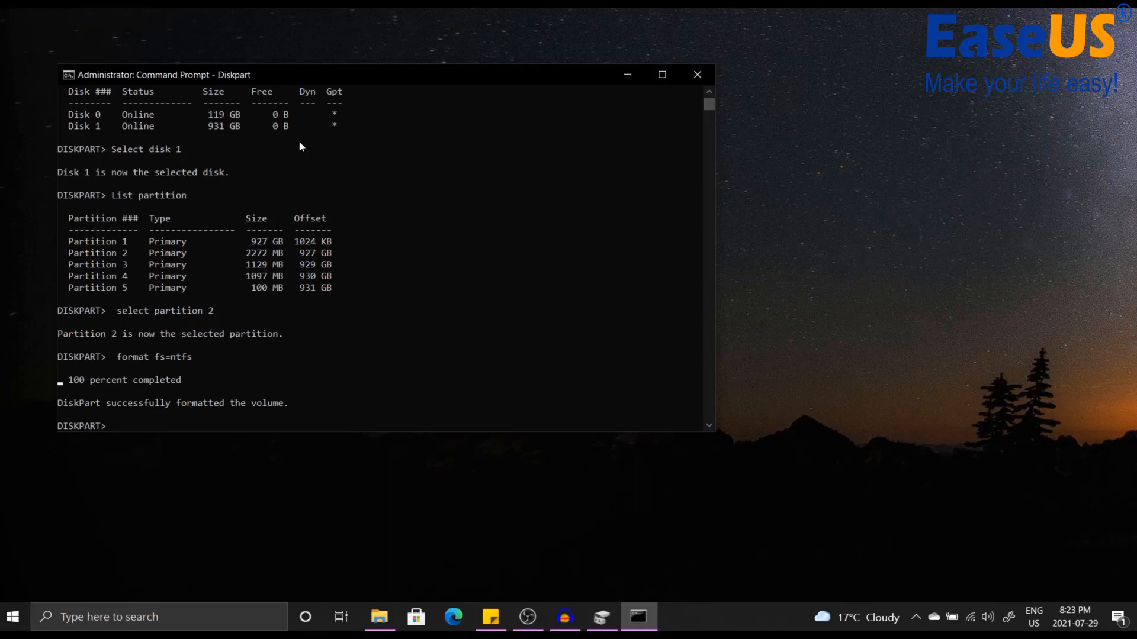
mouse_move(957, 220)
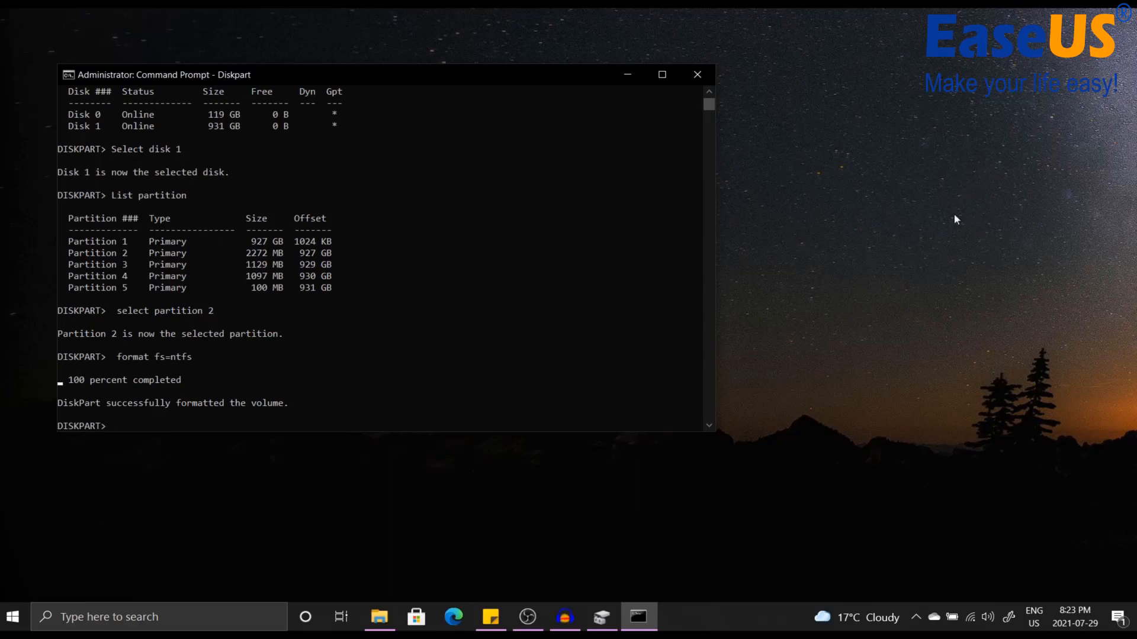